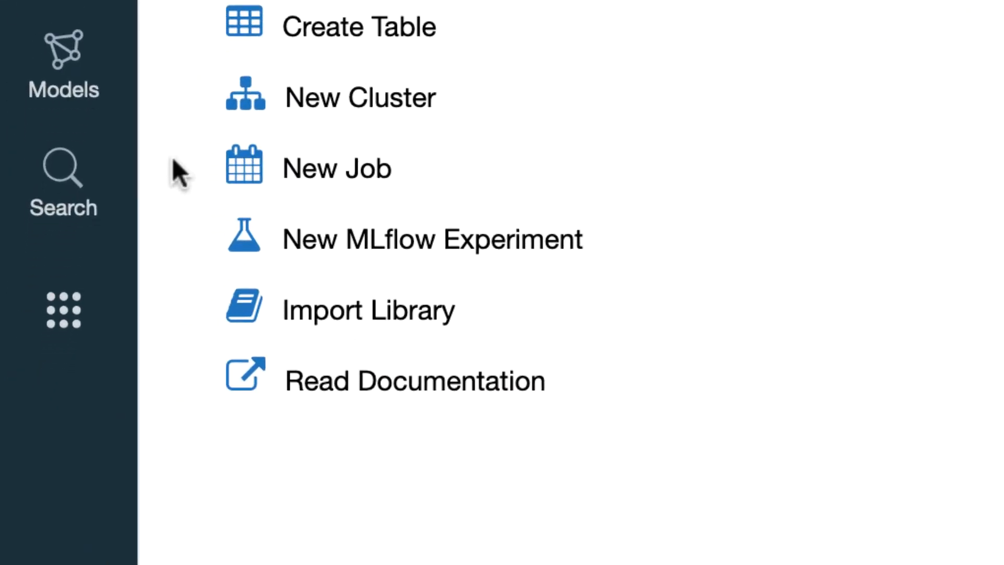
- Open the Databricks app switcher showing Workspace and SQL Analytics
{"action": "left_click", "coordinate": [63, 309]}
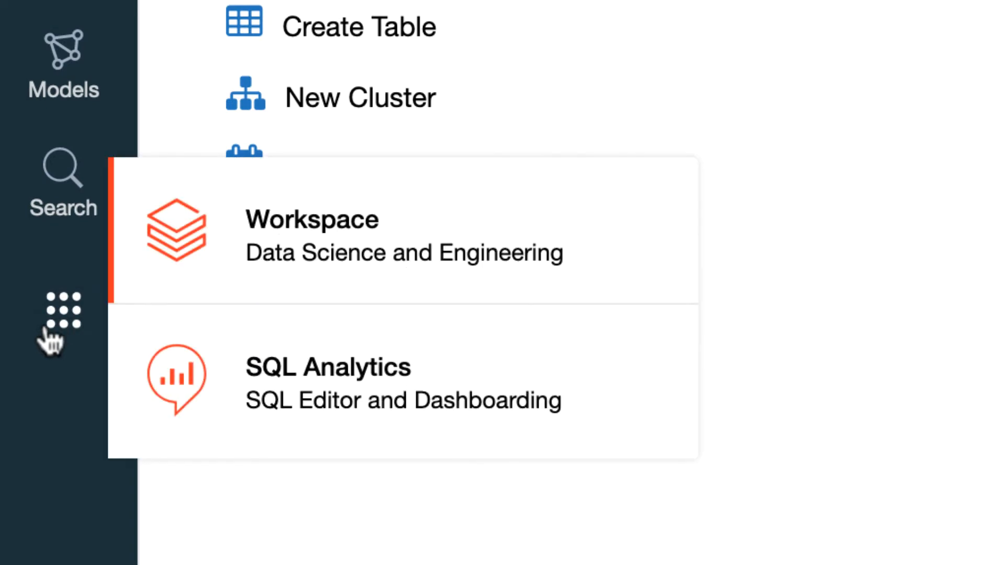
{"action": "mouse_move", "coordinate": [317, 423]}
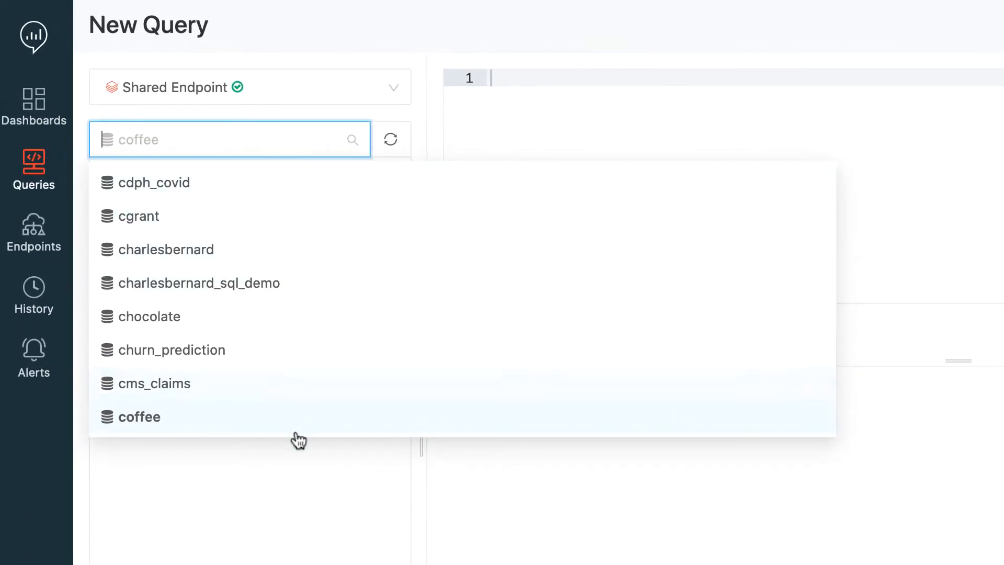
- Select the coffee database and expand the flavor_profiles and market_price tables
{"action": "left_click", "coordinate": [140, 416]}
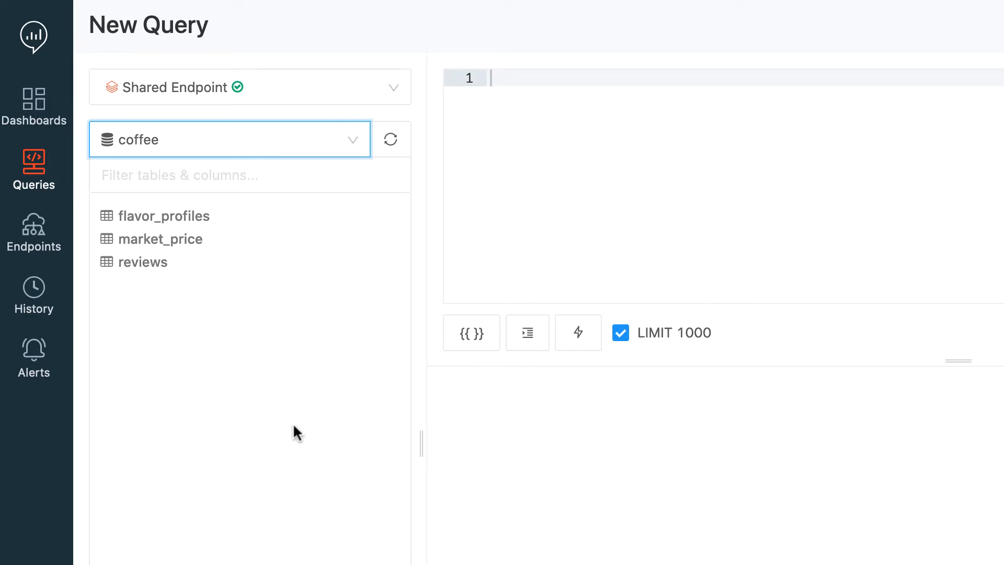
{"action": "left_click", "coordinate": [165, 215]}
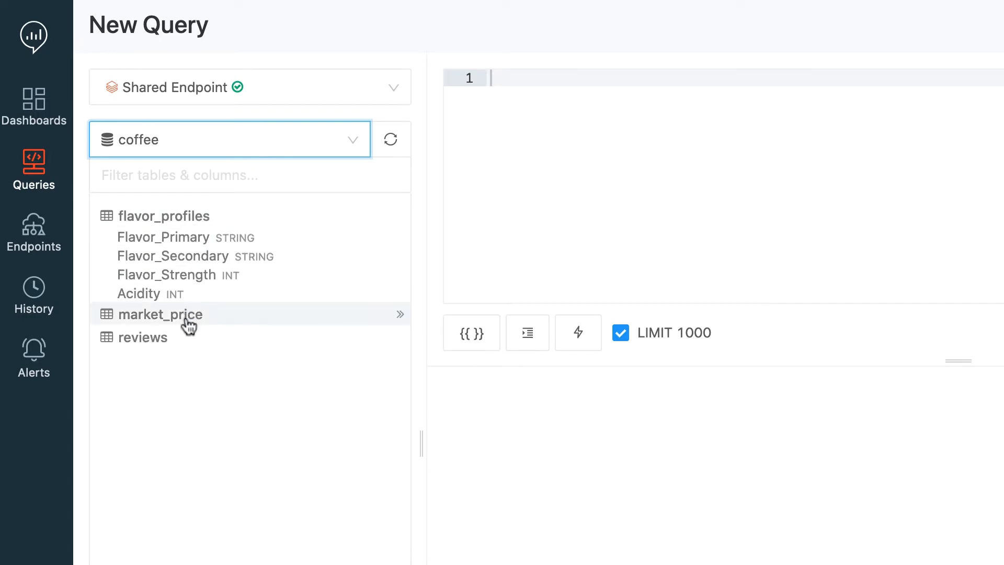
{"action": "left_click", "coordinate": [167, 314]}
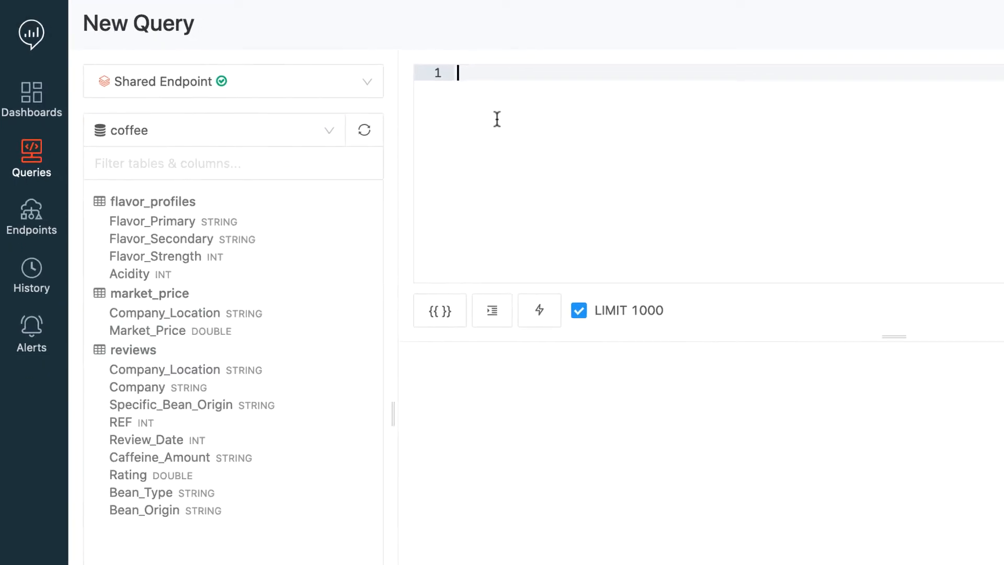
- Run SELECT Company_Location, AVG(Rating) FROM coffee.reviews GROUP BY Company_Location
{"action": "type", "text": "SELECT"}
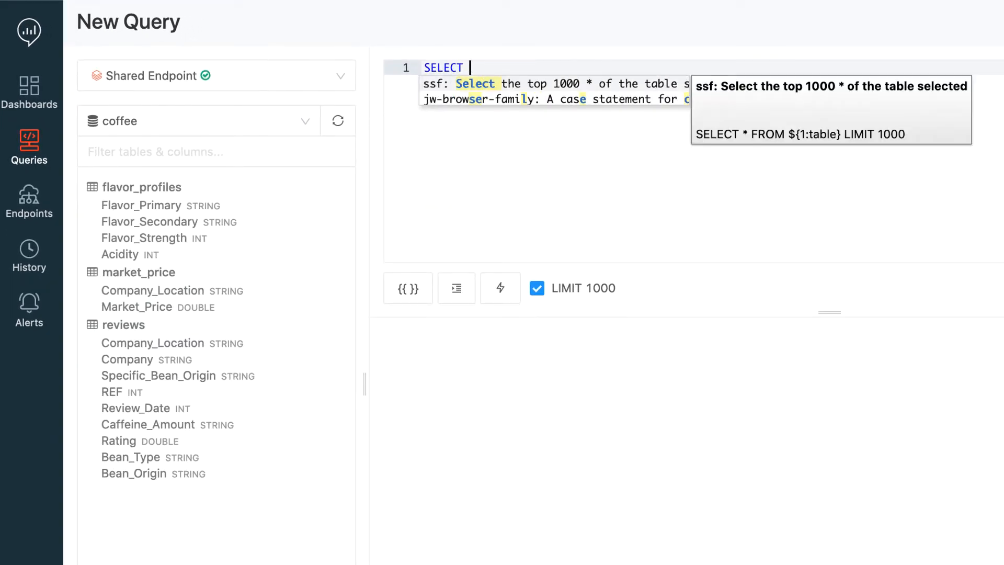
{"action": "type", "text": "Company_Location, AVG(Rating"}
{"action": "type", "text": "GRO"}
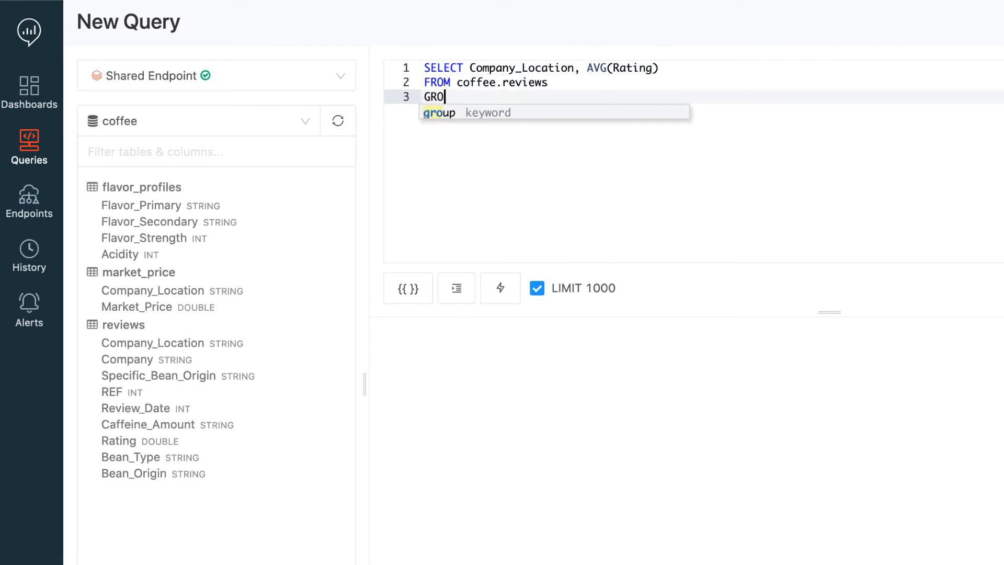
{"action": "type", "text": "UP BY Company_Location"}
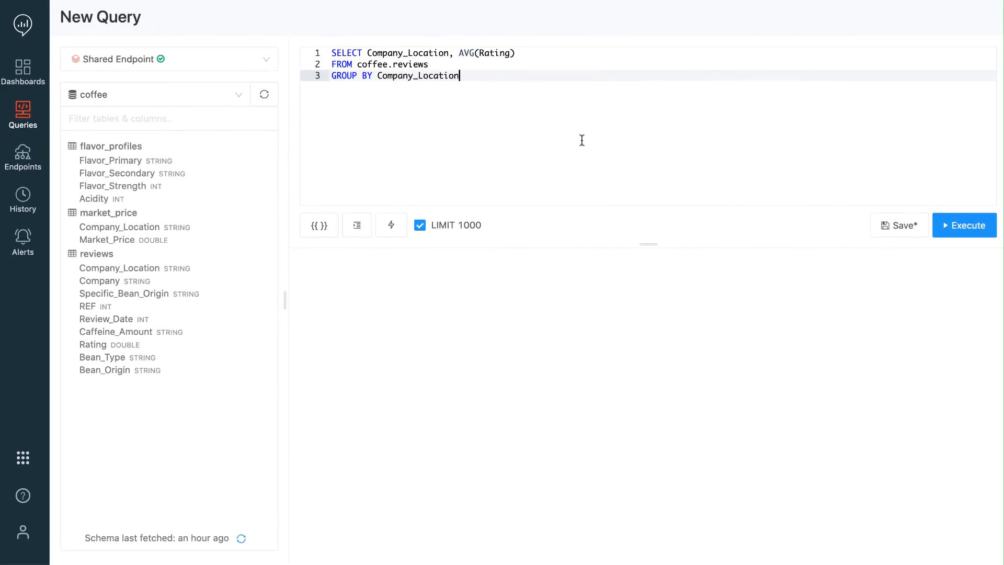
{"action": "left_click", "coordinate": [965, 225]}
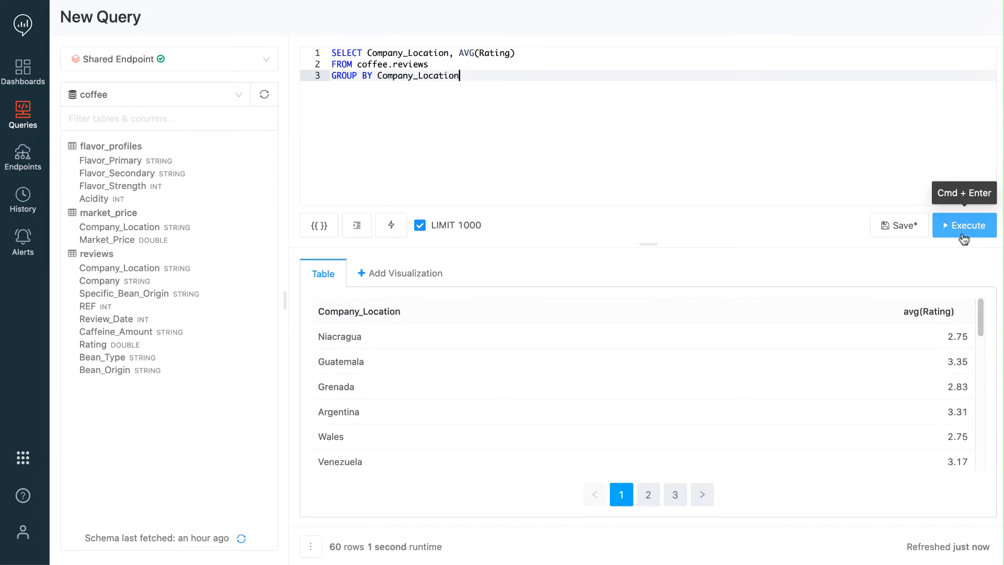
{"action": "mouse_move", "coordinate": [635, 232]}
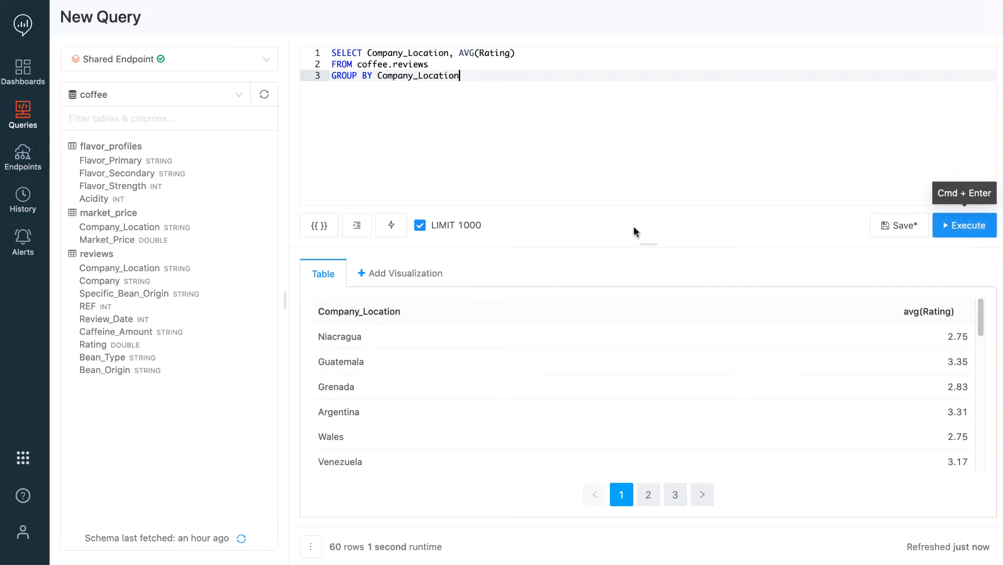
- Save a choropleth map keyed on Company_Location by full country name, shaded light blue to green
{"action": "left_click", "coordinate": [400, 274]}
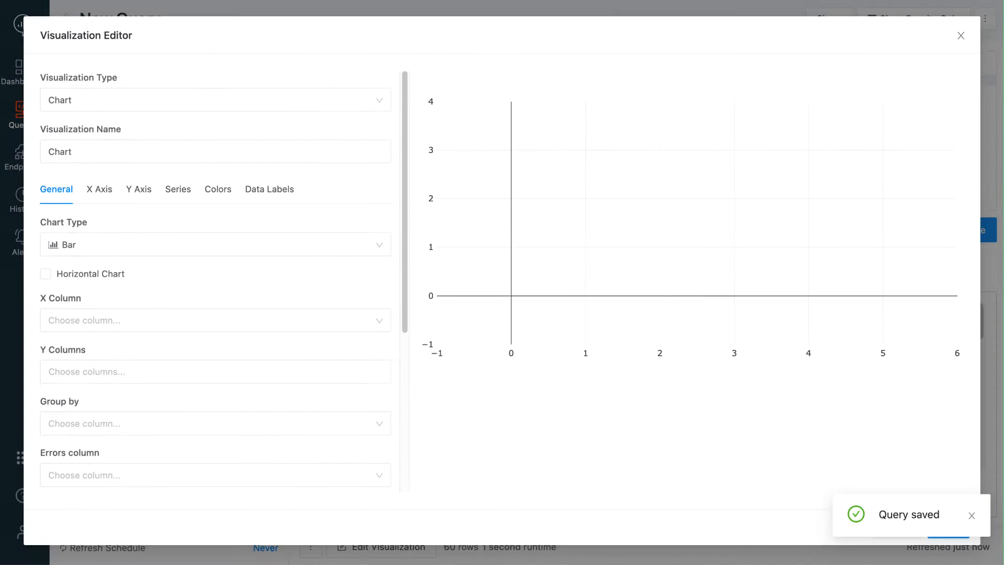
{"action": "left_click", "coordinate": [215, 100]}
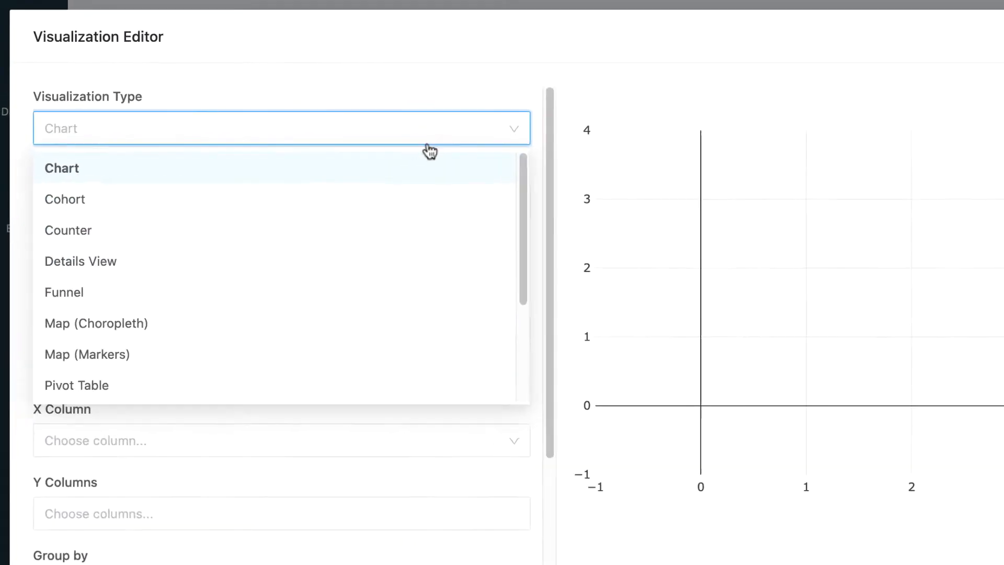
{"action": "scroll", "scroll_direction": "down", "scroll_amount": 3}
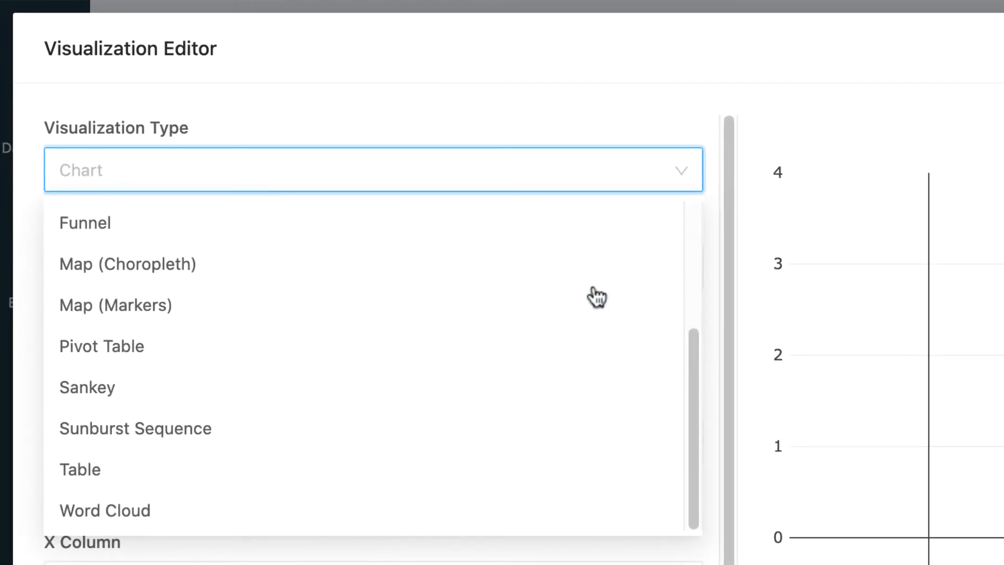
{"action": "mouse_move", "coordinate": [583, 510]}
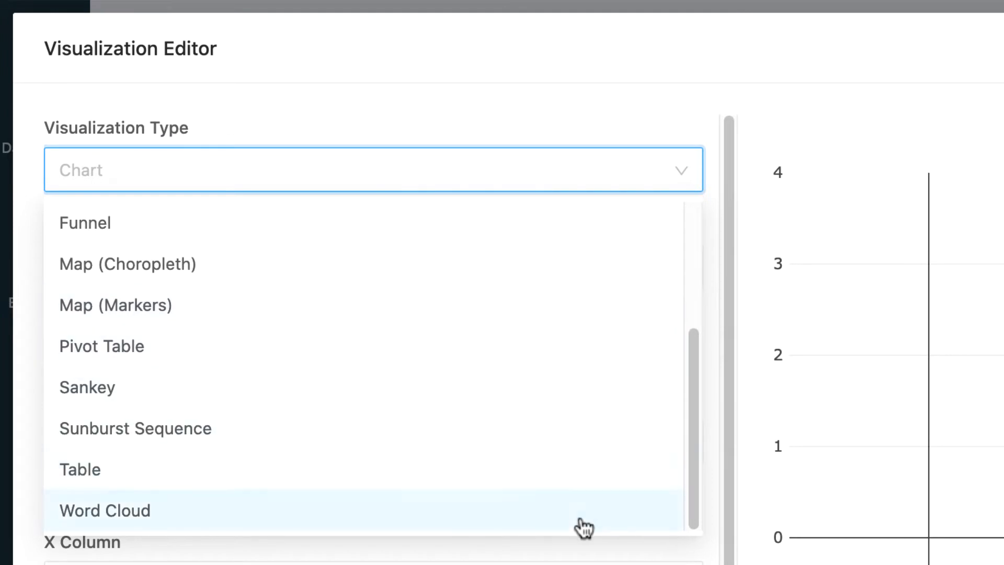
{"action": "left_click", "coordinate": [128, 264]}
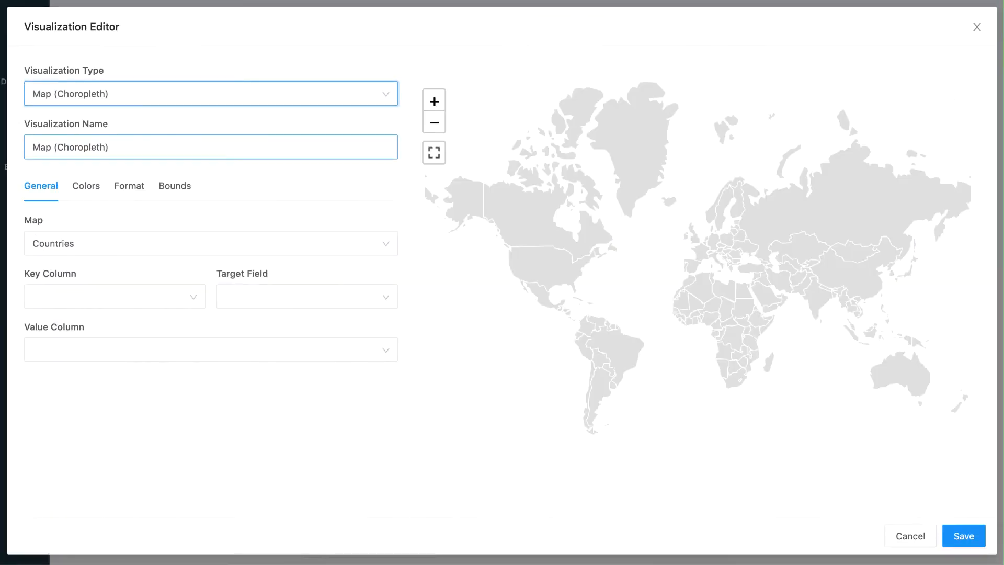
{"action": "left_click", "coordinate": [306, 297]}
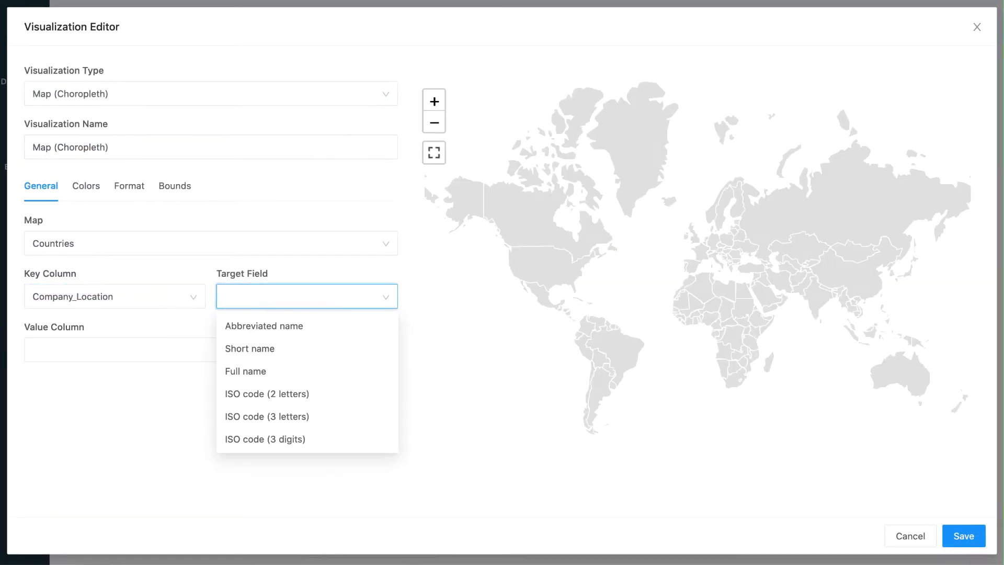
{"action": "left_click", "coordinate": [245, 371]}
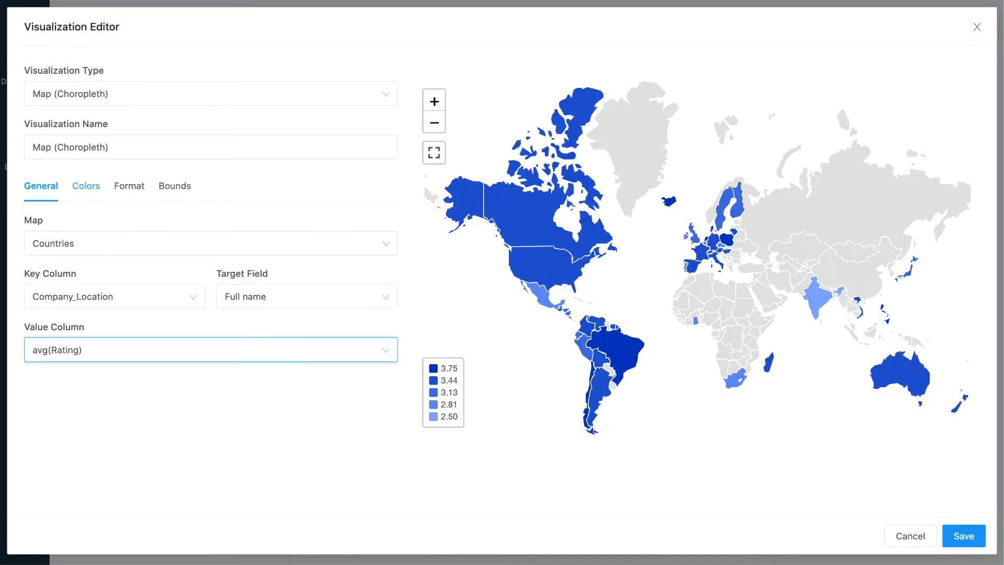
{"action": "left_click", "coordinate": [85, 186]}
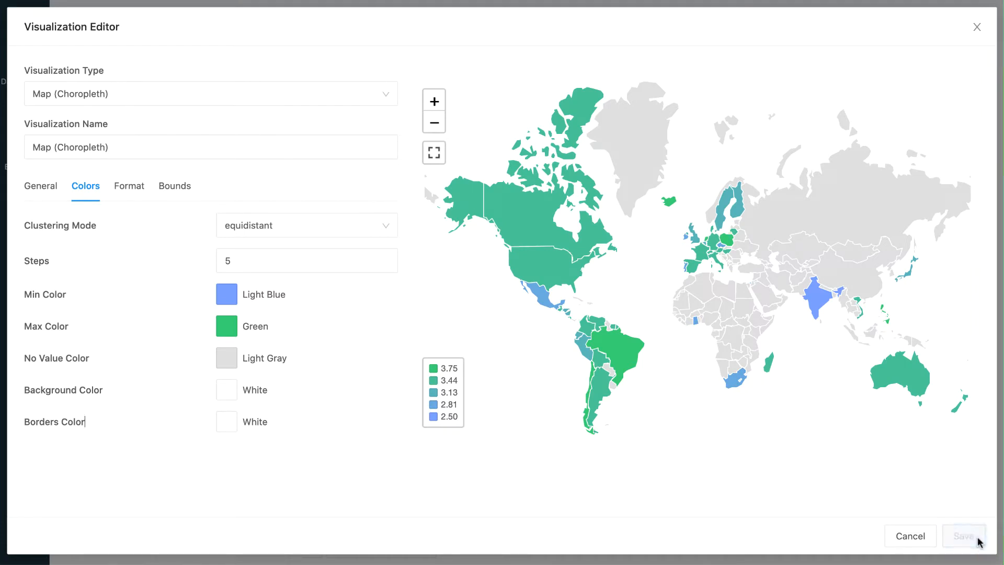
{"action": "left_click", "coordinate": [964, 536]}
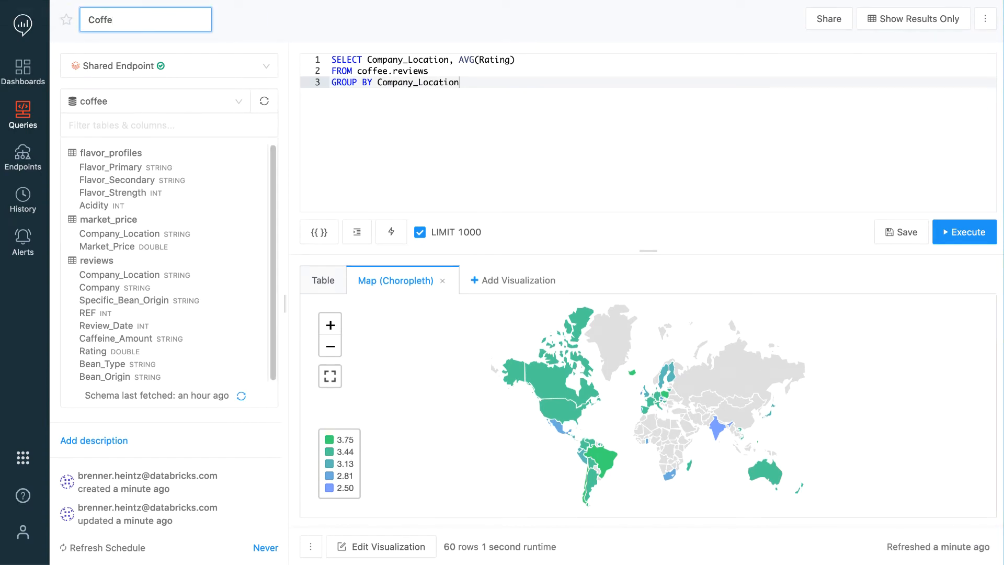
- Name the query 'Coffee ratings by country' and tag it coffee
{"action": "type", "text": "Coffee ratings by country"}
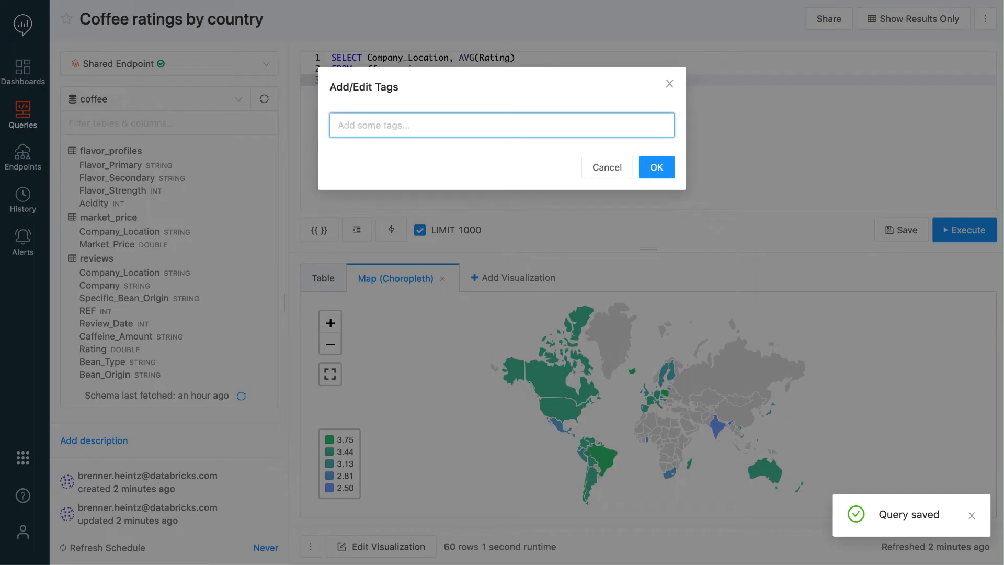
{"action": "type", "text": "coffee"}
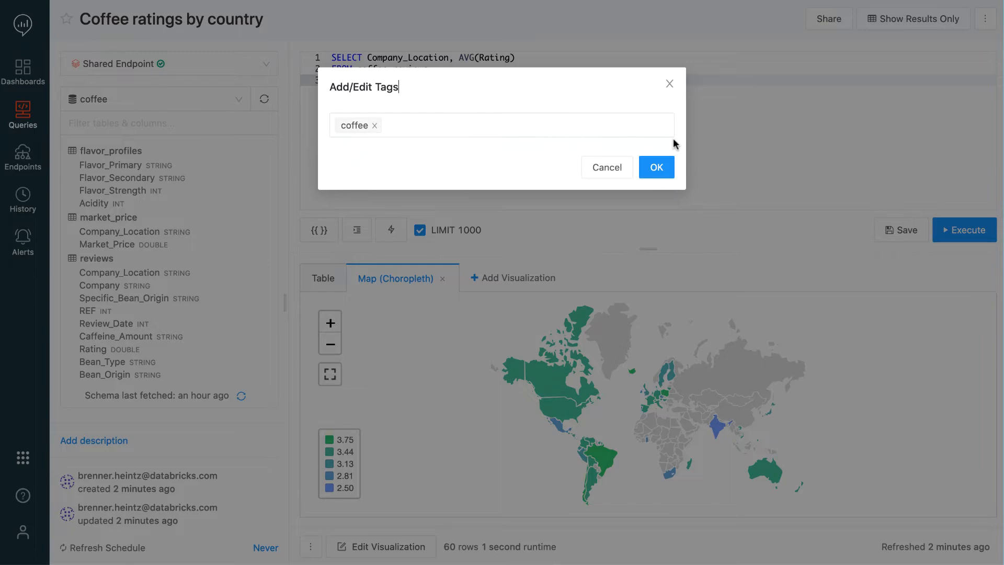
{"action": "left_click", "coordinate": [655, 167]}
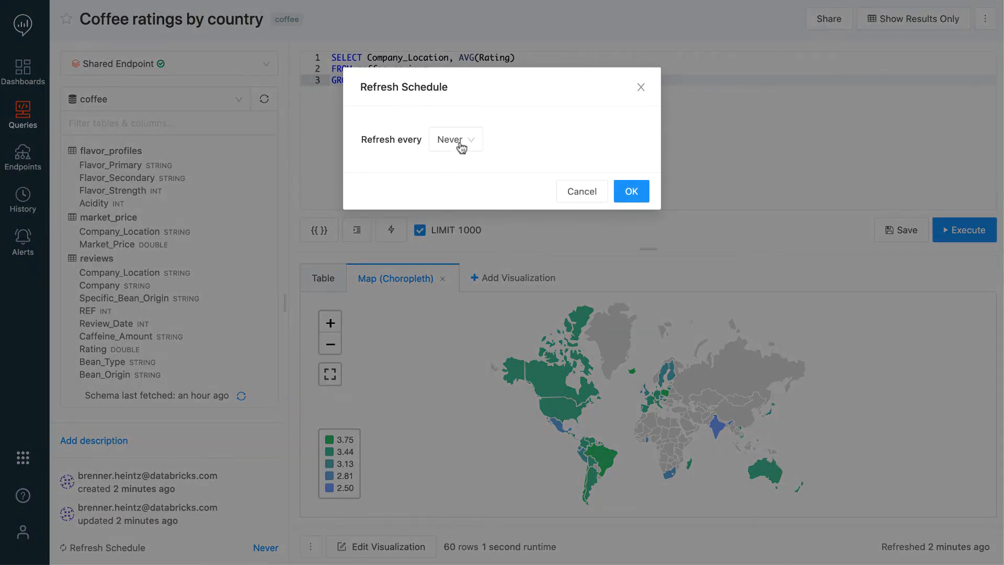
- Set the query's refresh schedule to every 1 day
{"action": "left_click", "coordinate": [455, 139]}
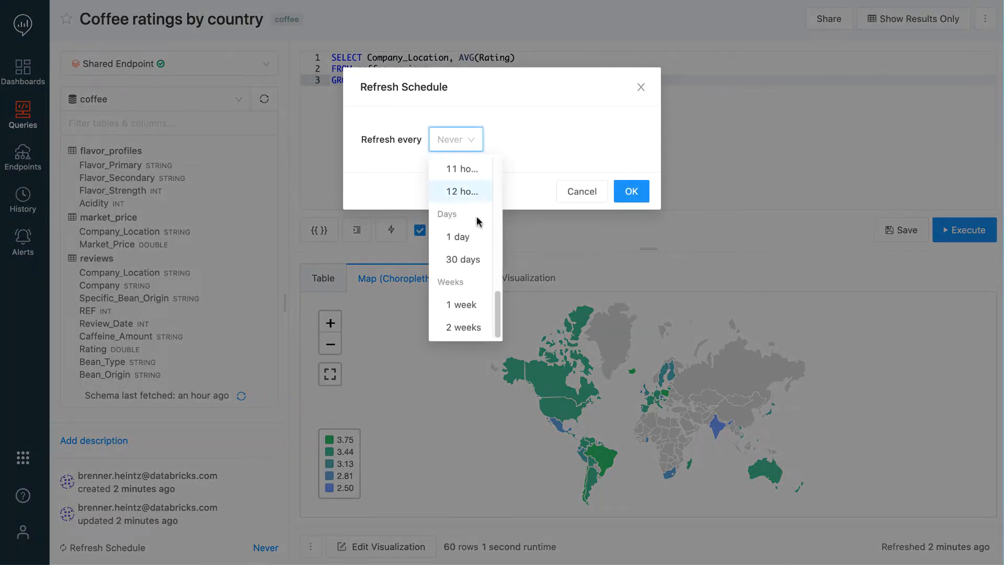
{"action": "left_click", "coordinate": [457, 236]}
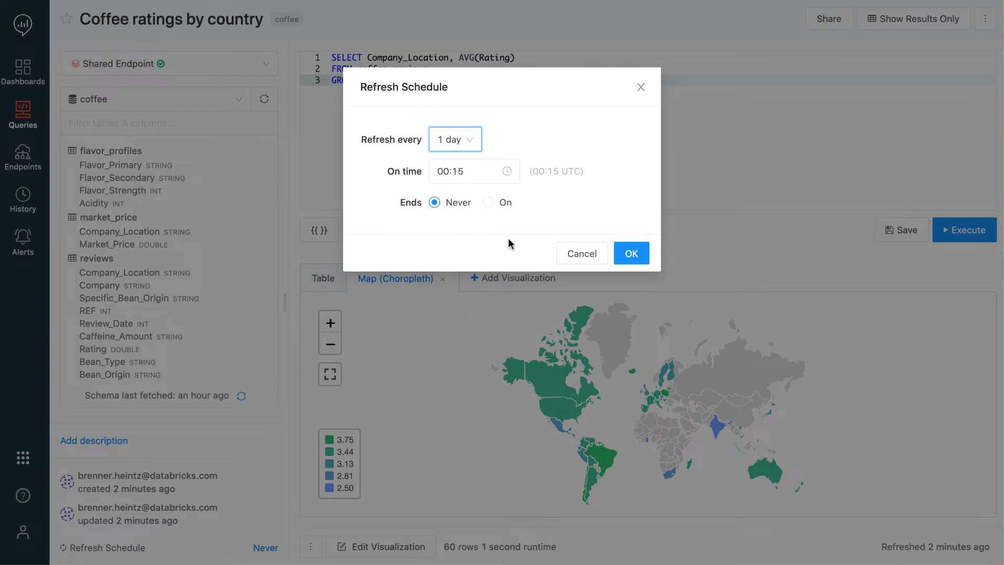
{"action": "left_click", "coordinate": [631, 252]}
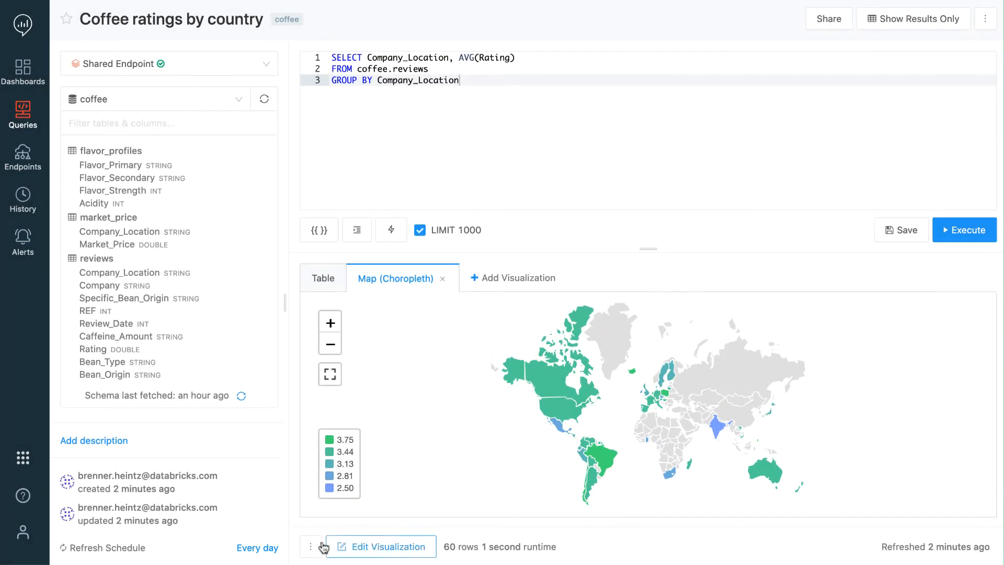
- Add the country map to the Coffee ratings dashboard, found by searching 'coffee'
{"action": "left_click", "coordinate": [311, 546]}
{"action": "type", "text": "co"}
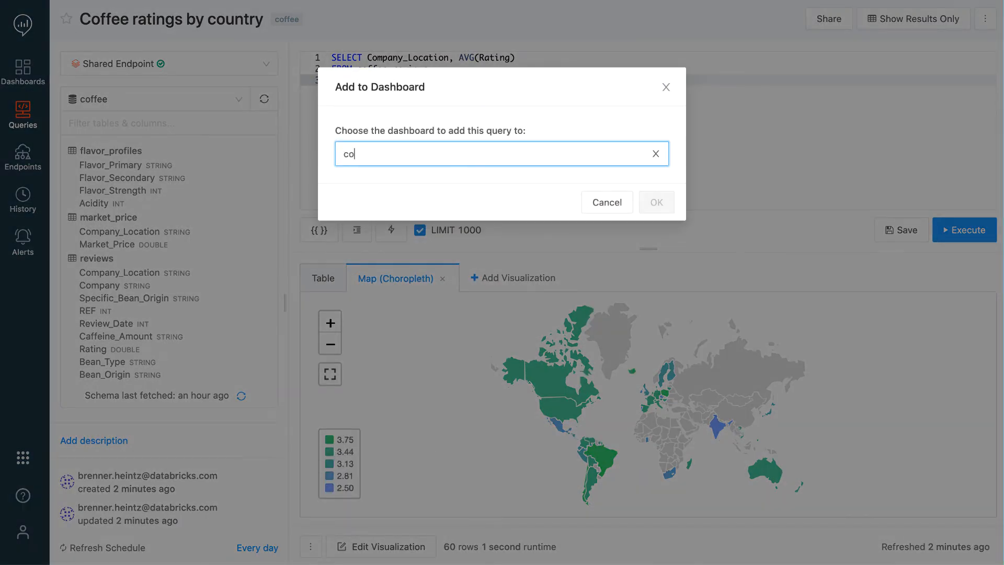
{"action": "type", "text": "ffee"}
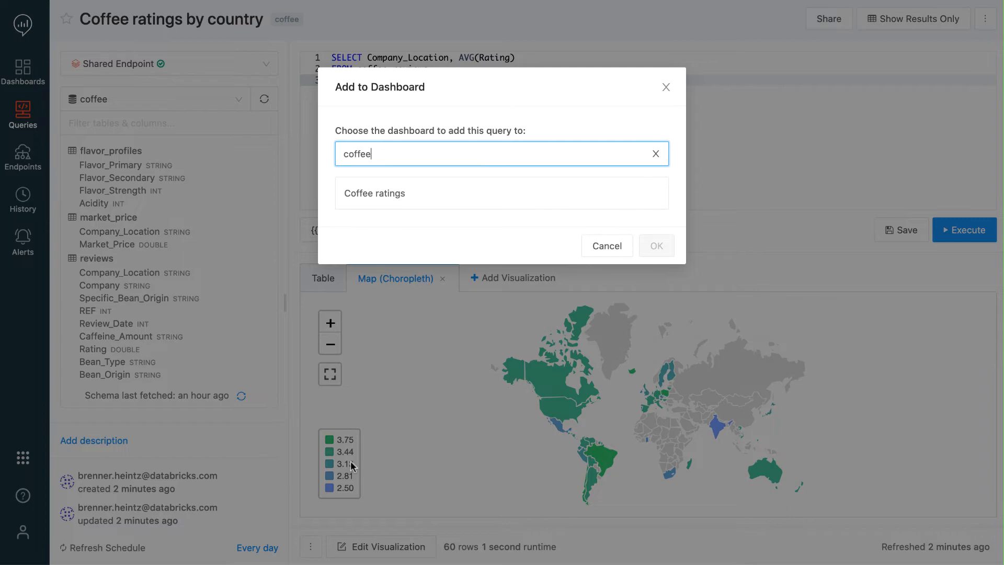
{"action": "left_click", "coordinate": [374, 193]}
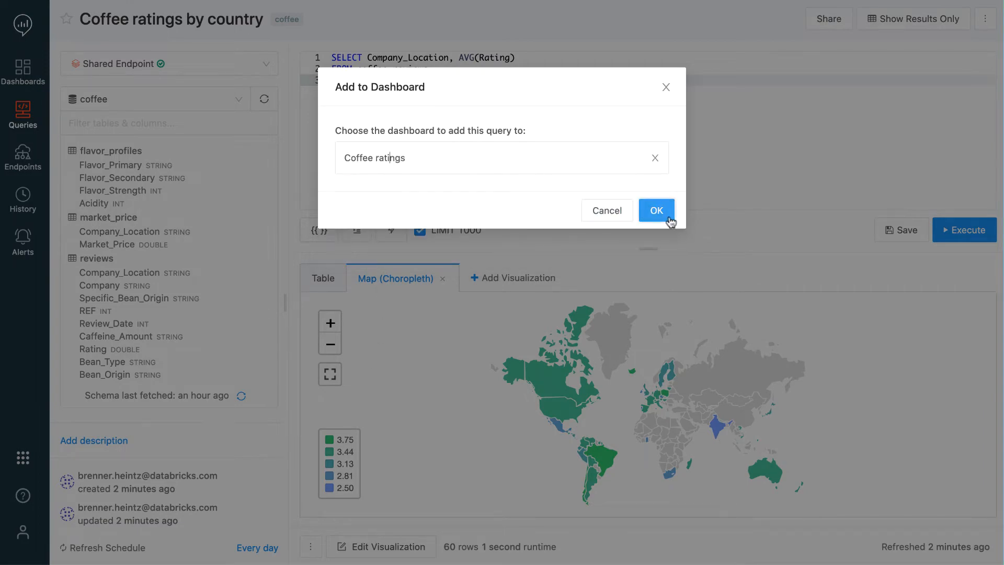
{"action": "left_click", "coordinate": [656, 210]}
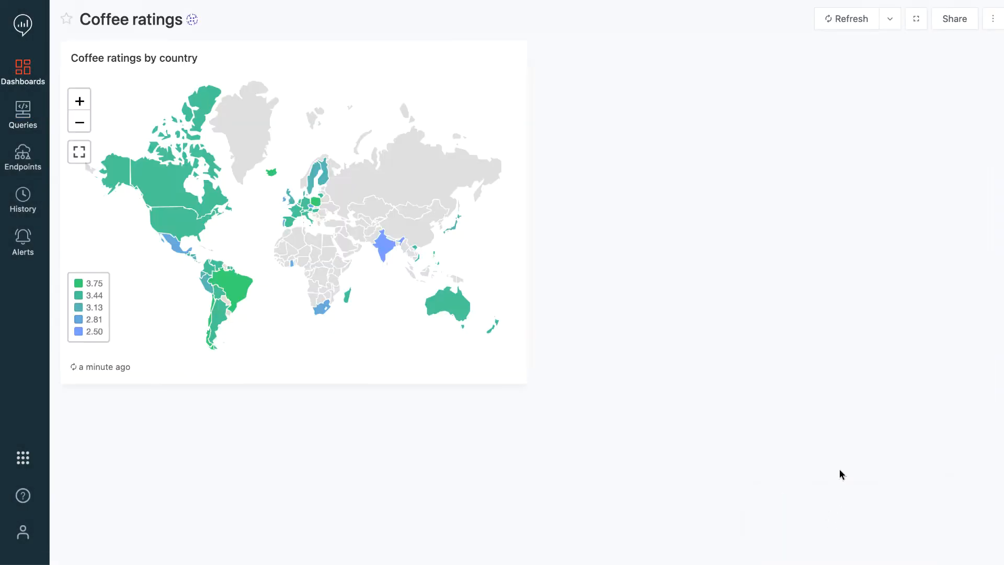
- Share the dashboard with All Users at Can Run and begin adding a widget
{"action": "left_click", "coordinate": [993, 17]}
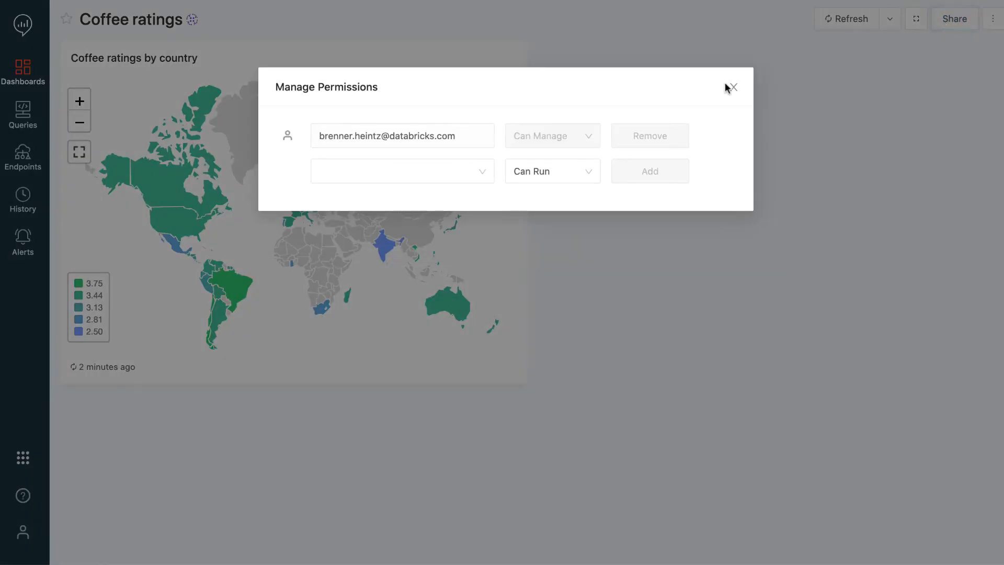
{"action": "left_click", "coordinate": [402, 170]}
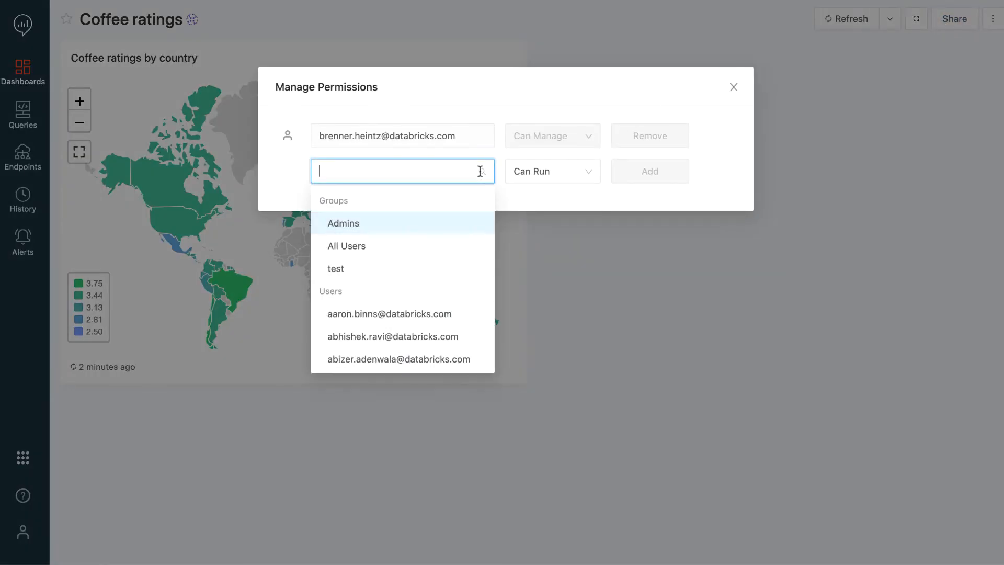
{"action": "mouse_move", "coordinate": [467, 245]}
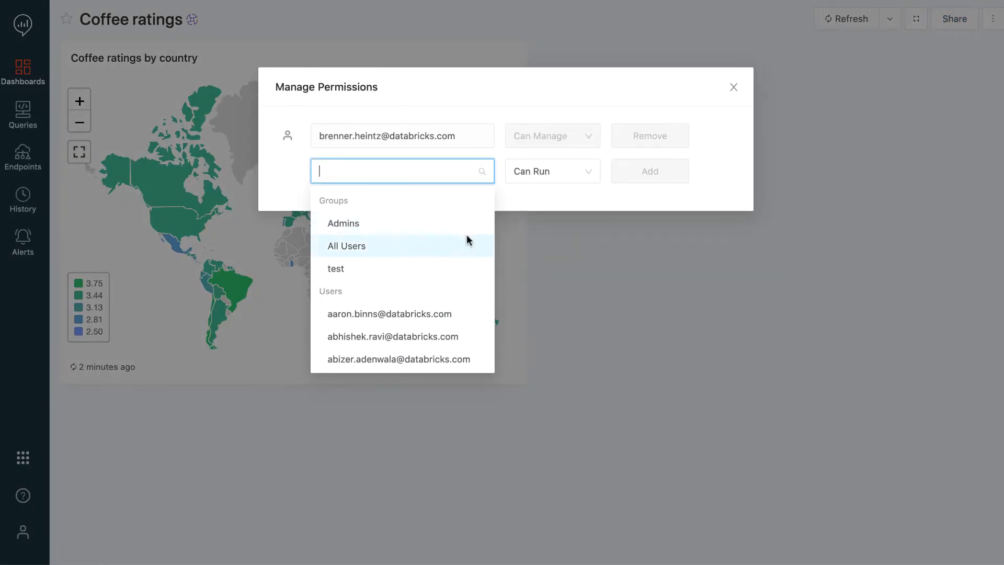
{"action": "left_click", "coordinate": [346, 245]}
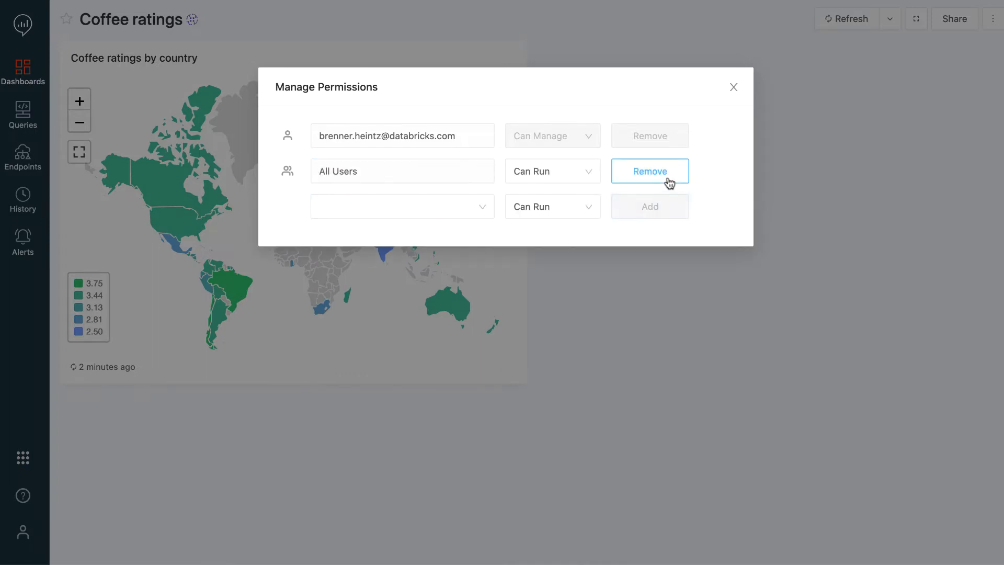
{"action": "left_click", "coordinate": [733, 87]}
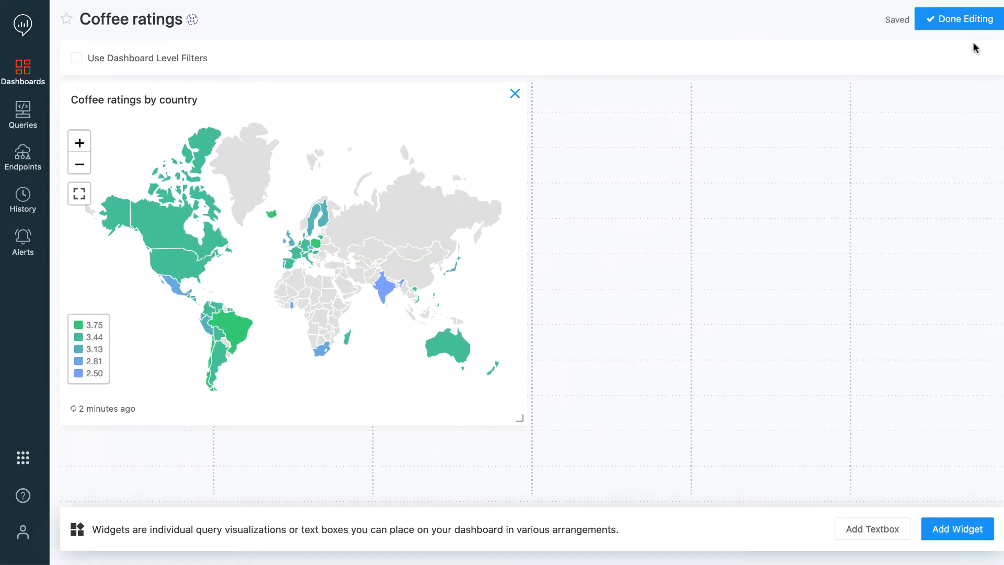
{"action": "left_click", "coordinate": [956, 528]}
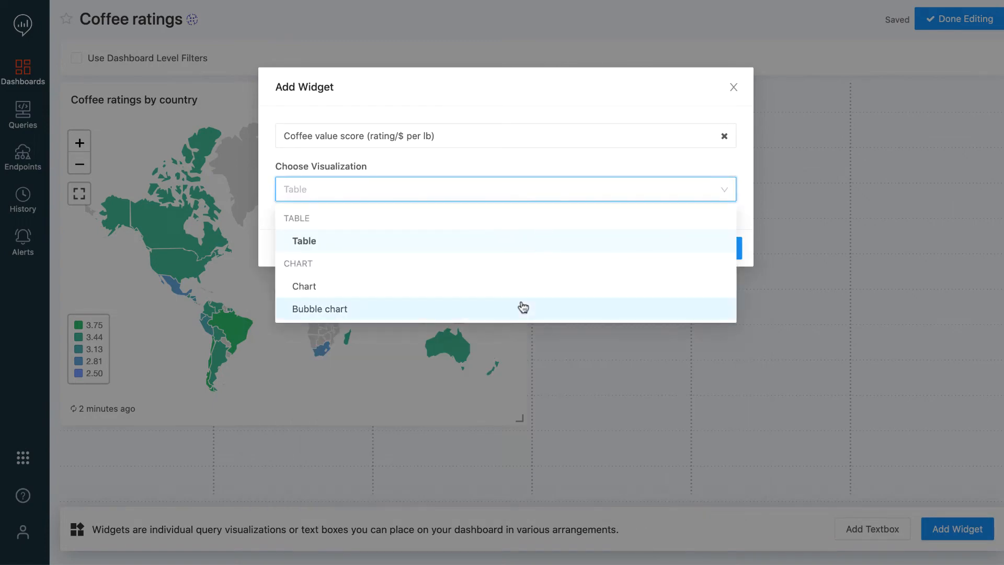
- Choose the Bubble chart visualization for the Coffee value score widget
{"action": "left_click", "coordinate": [320, 308]}
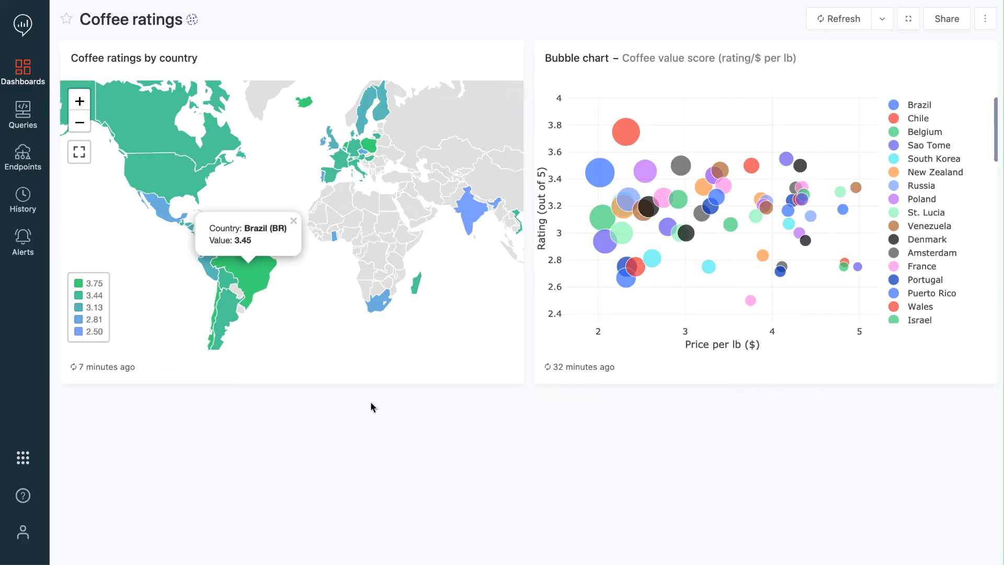
{"action": "mouse_move", "coordinate": [320, 432]}
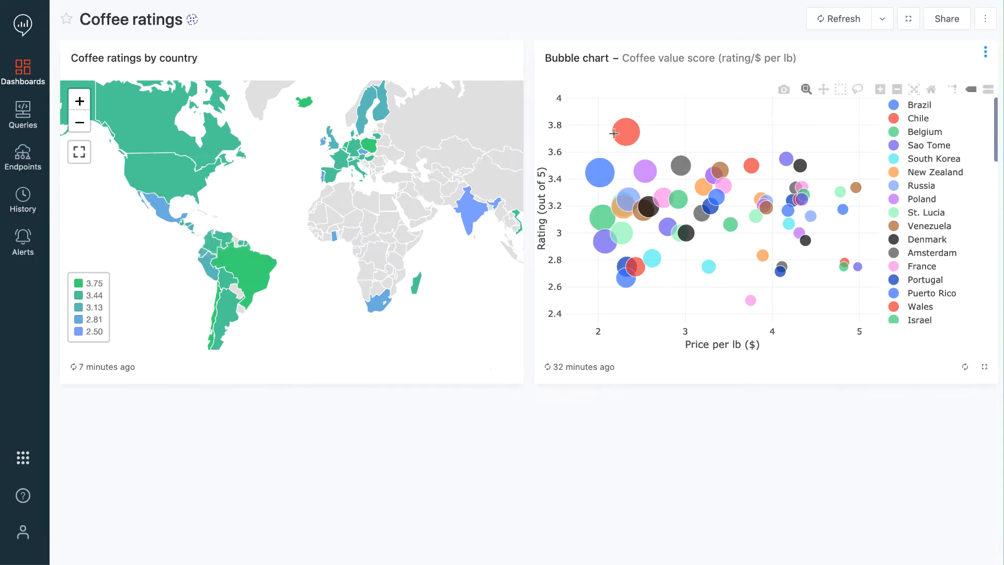
{"action": "mouse_move", "coordinate": [592, 168]}
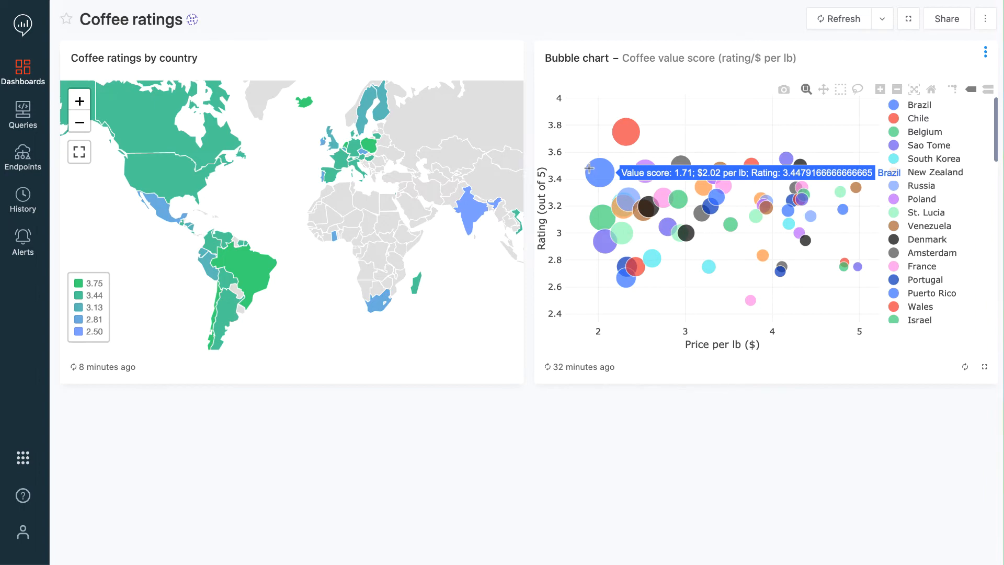
{"action": "mouse_move", "coordinate": [23, 240]}
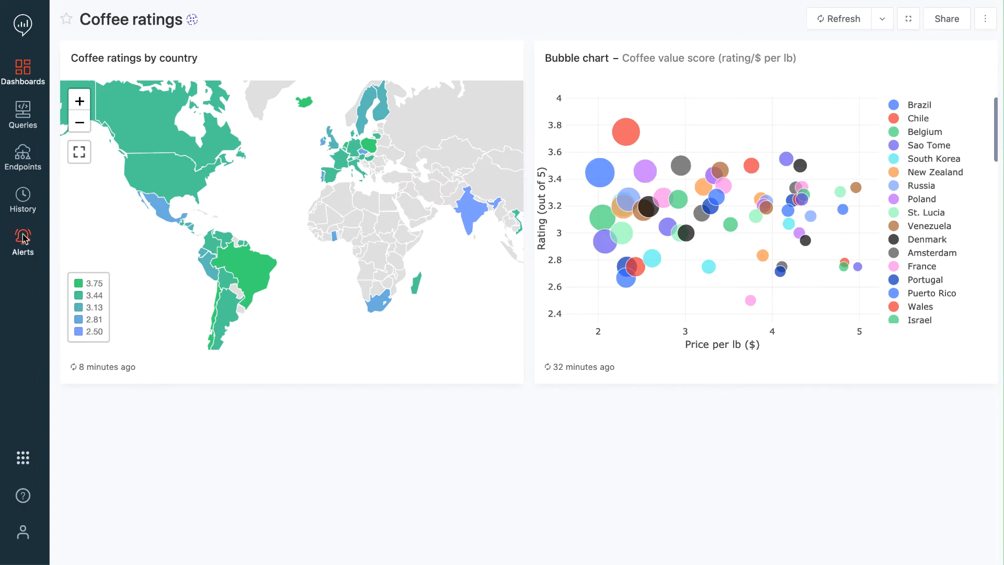
- Create a Coffee value score alert for rating_per_dollar < 1.7 with the destination enabled
{"action": "left_click", "coordinate": [22, 242]}
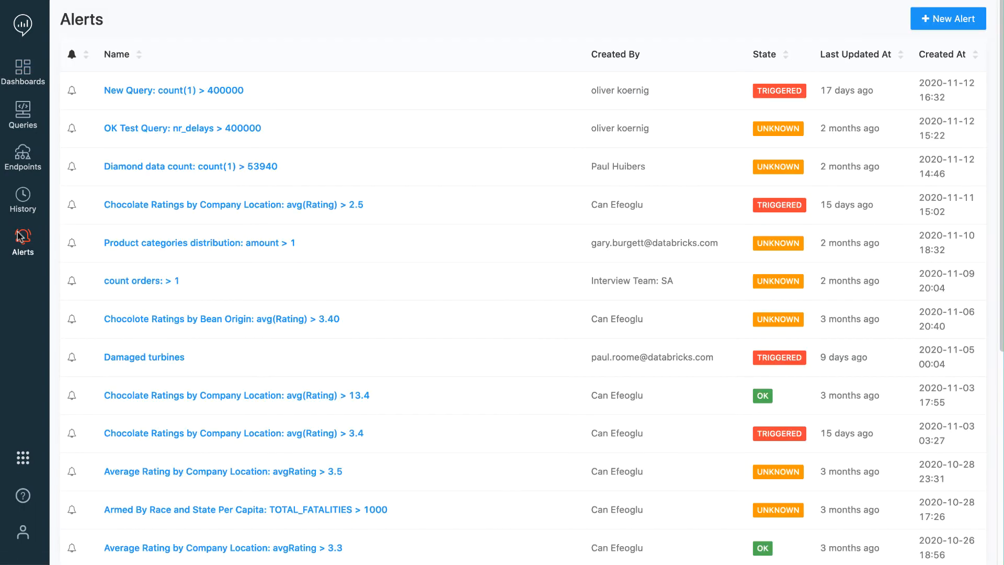
{"action": "left_click", "coordinate": [948, 18]}
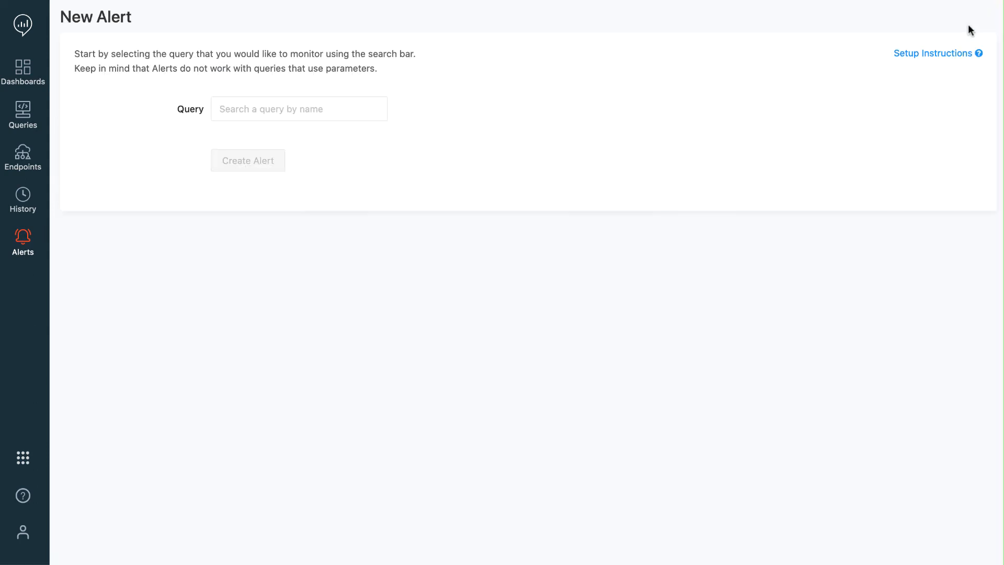
{"action": "left_click", "coordinate": [298, 108]}
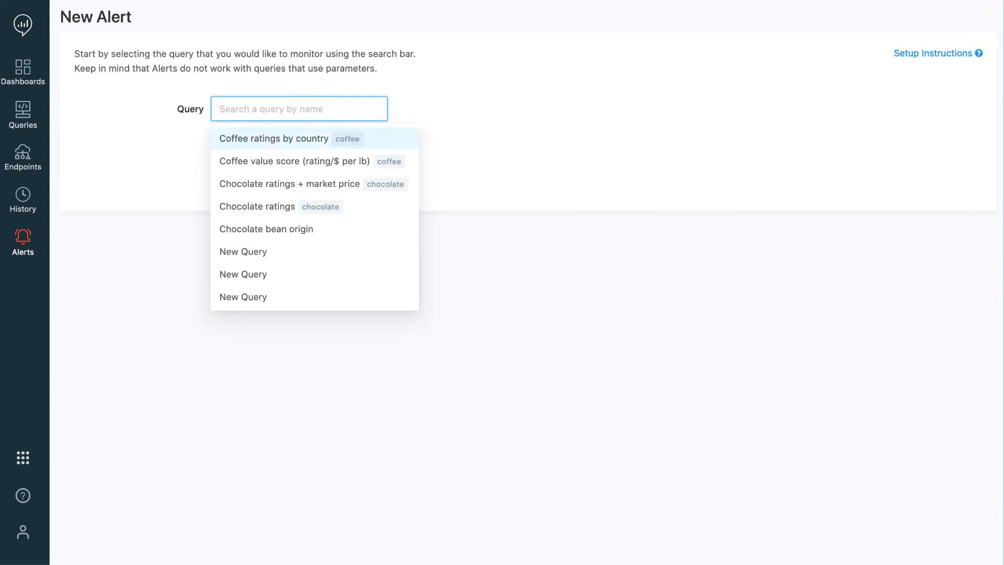
{"action": "left_click", "coordinate": [294, 161]}
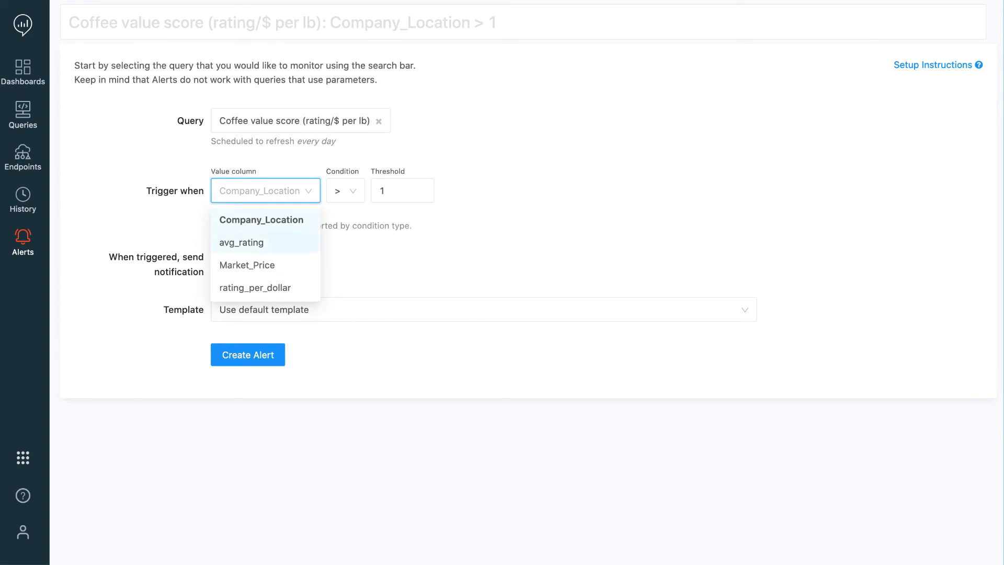
{"action": "left_click", "coordinate": [255, 287]}
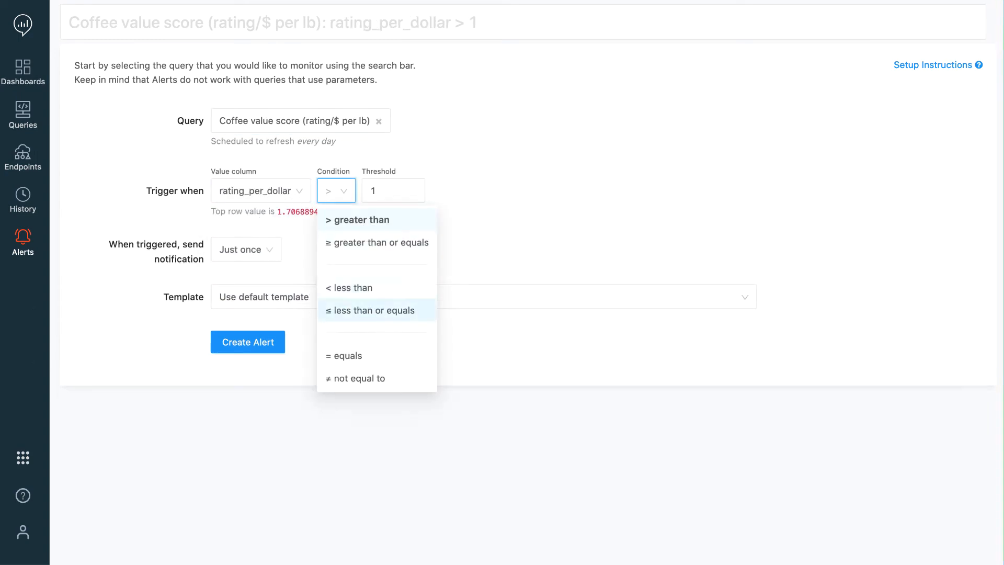
{"action": "left_click", "coordinate": [348, 288]}
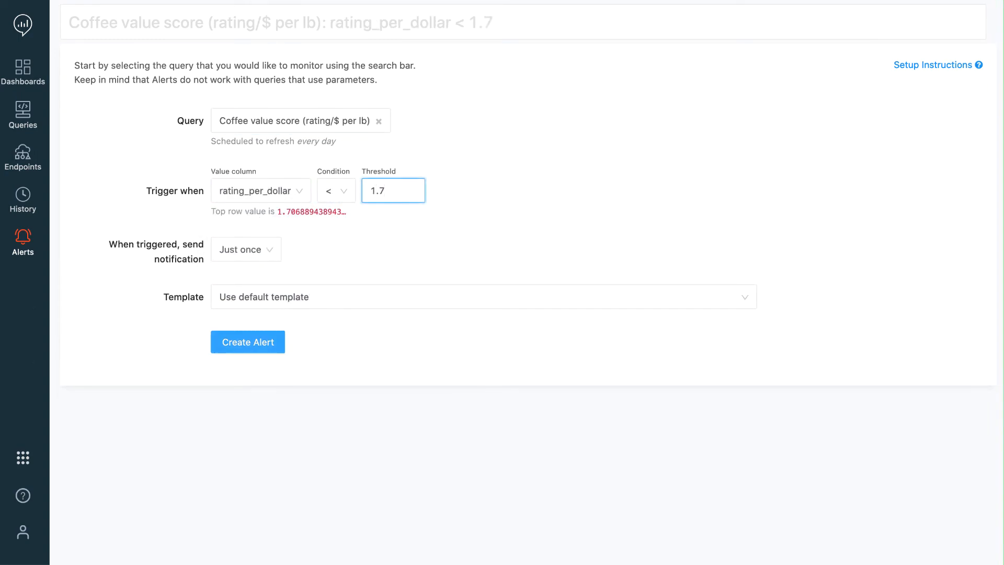
{"action": "left_click", "coordinate": [248, 341]}
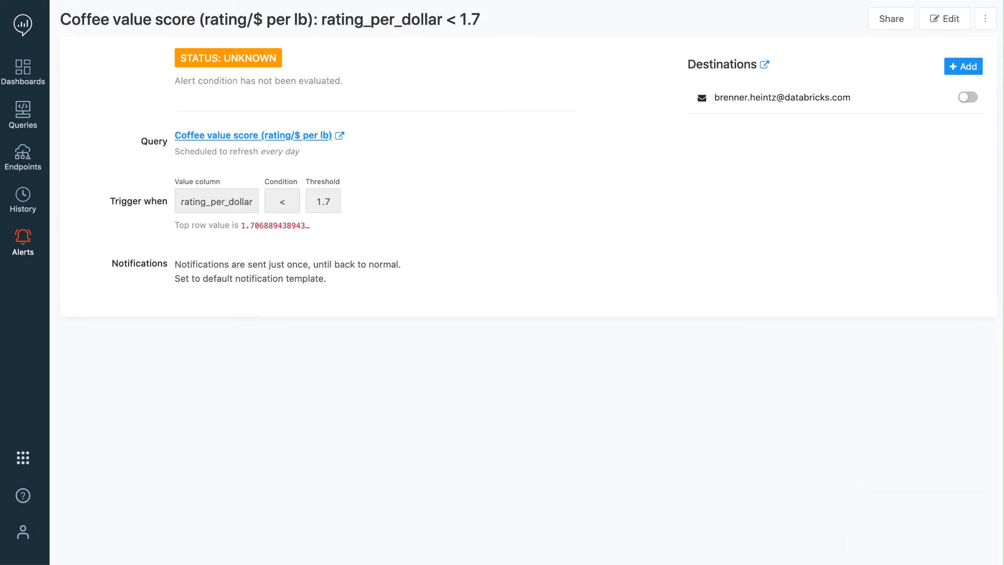
{"action": "left_click", "coordinate": [968, 96]}
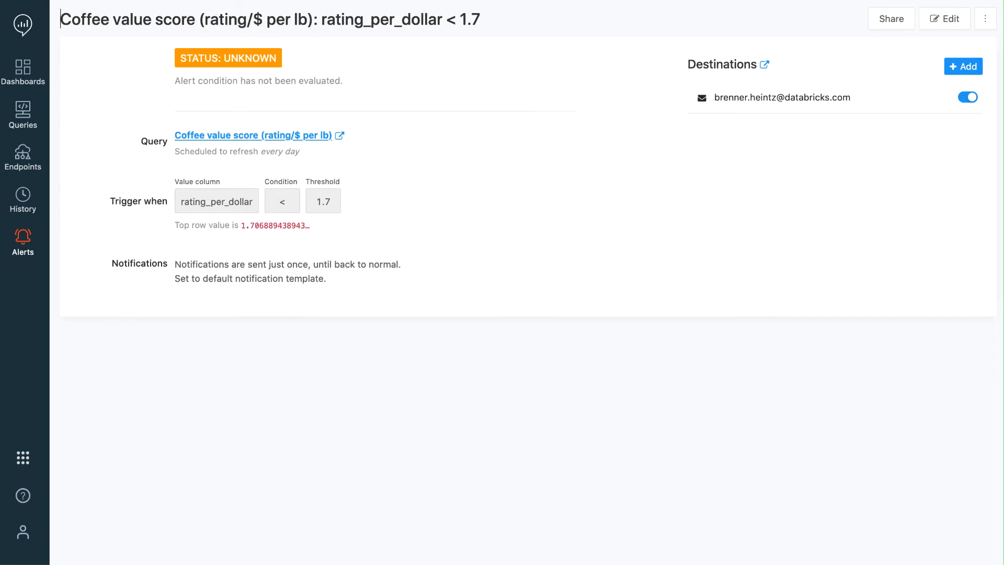
- Create the X-Small SQL endpoint 'new-endpoint' with multi-cluster load balancing on
{"action": "left_click", "coordinate": [23, 158]}
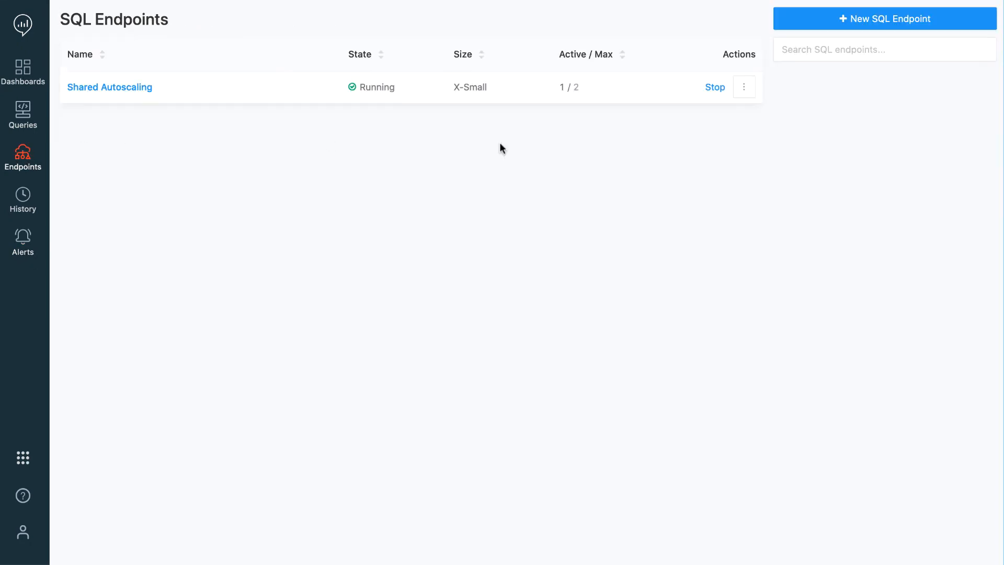
{"action": "left_click", "coordinate": [885, 18]}
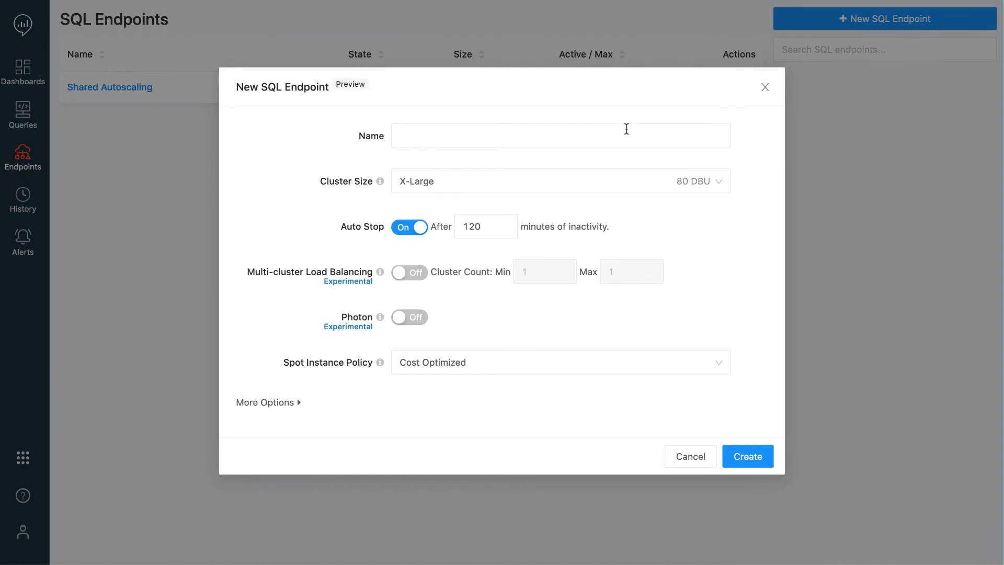
{"action": "left_click", "coordinate": [560, 135]}
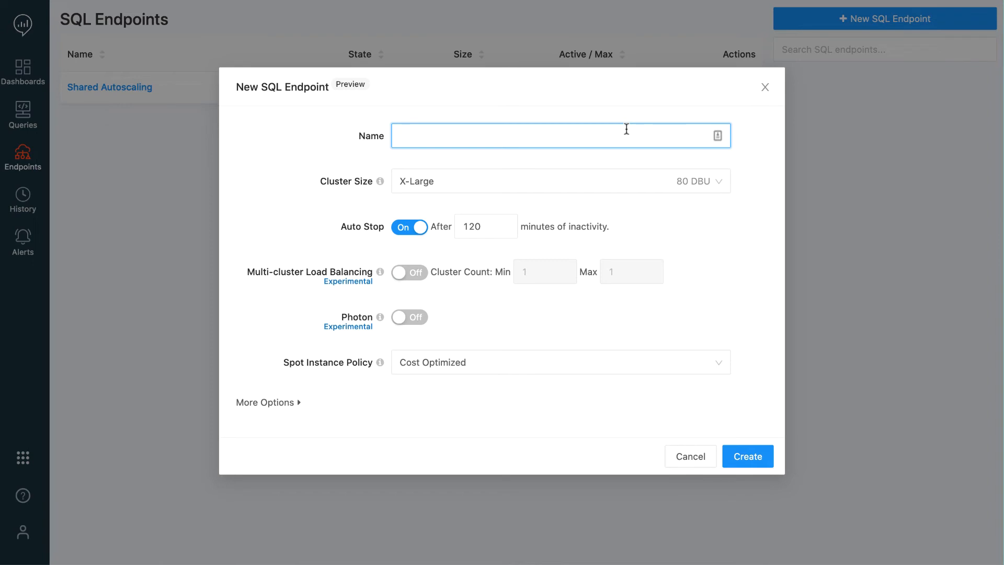
{"action": "type", "text": "new-endpoint"}
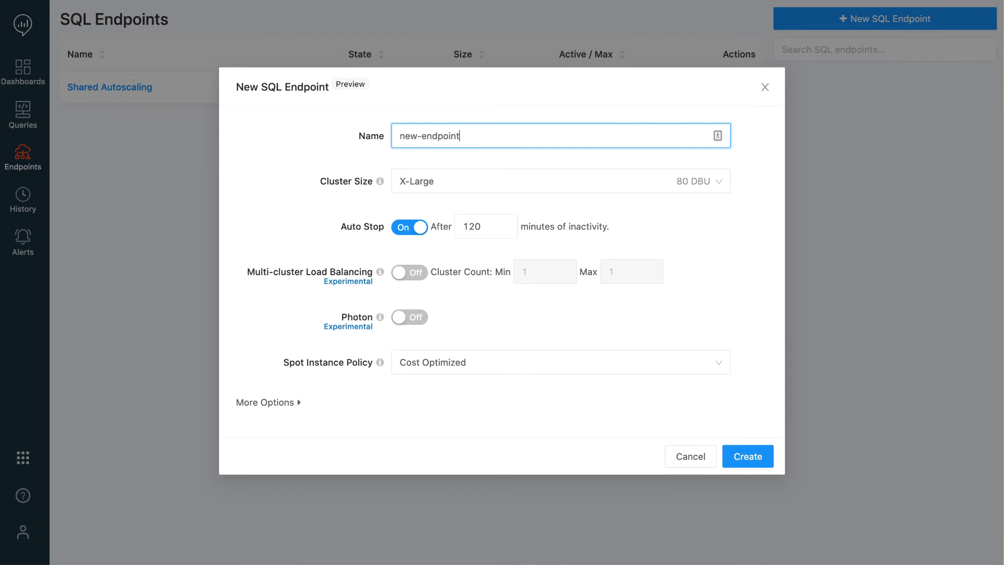
{"action": "mouse_move", "coordinate": [621, 197]}
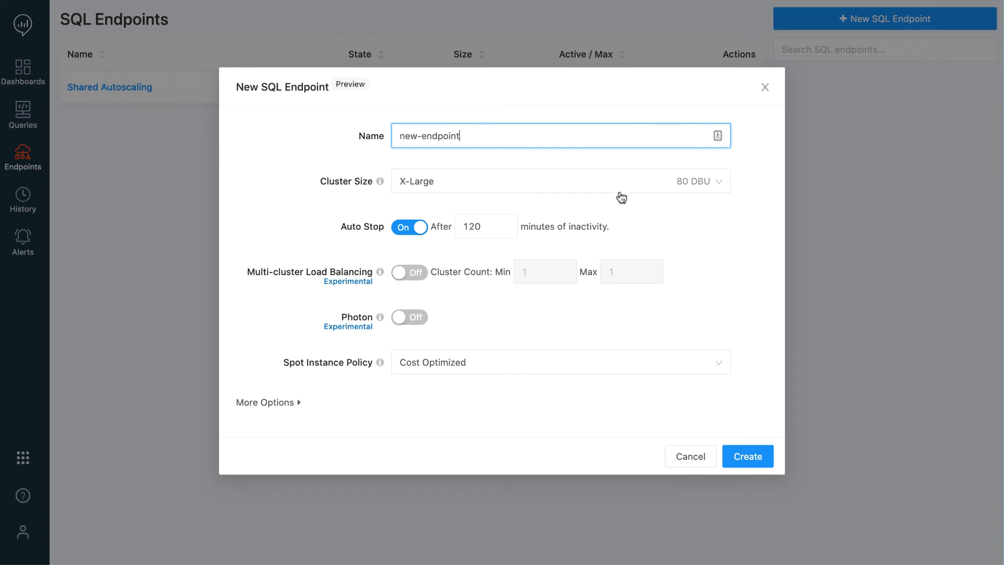
{"action": "left_click", "coordinate": [560, 180]}
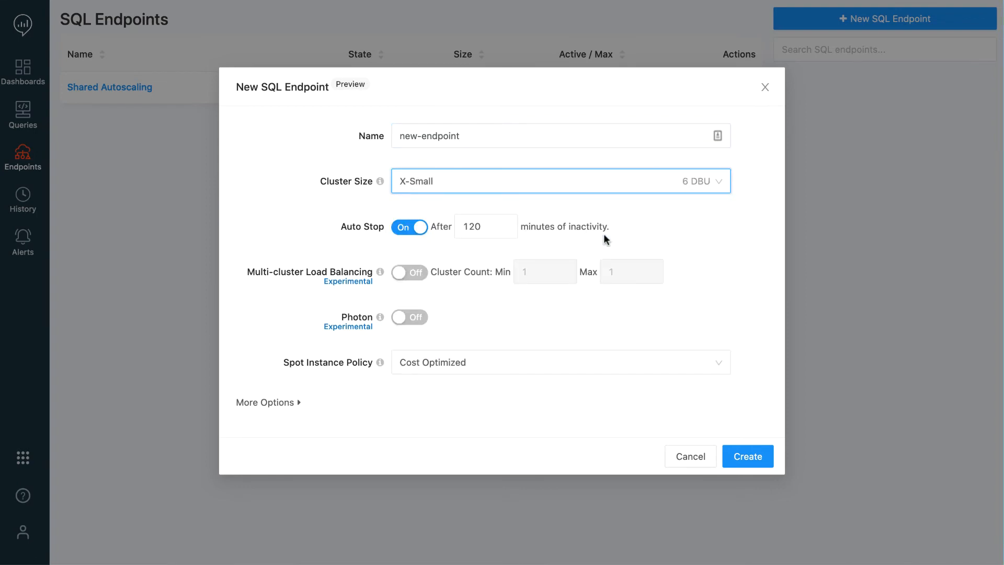
{"action": "left_click", "coordinate": [409, 272]}
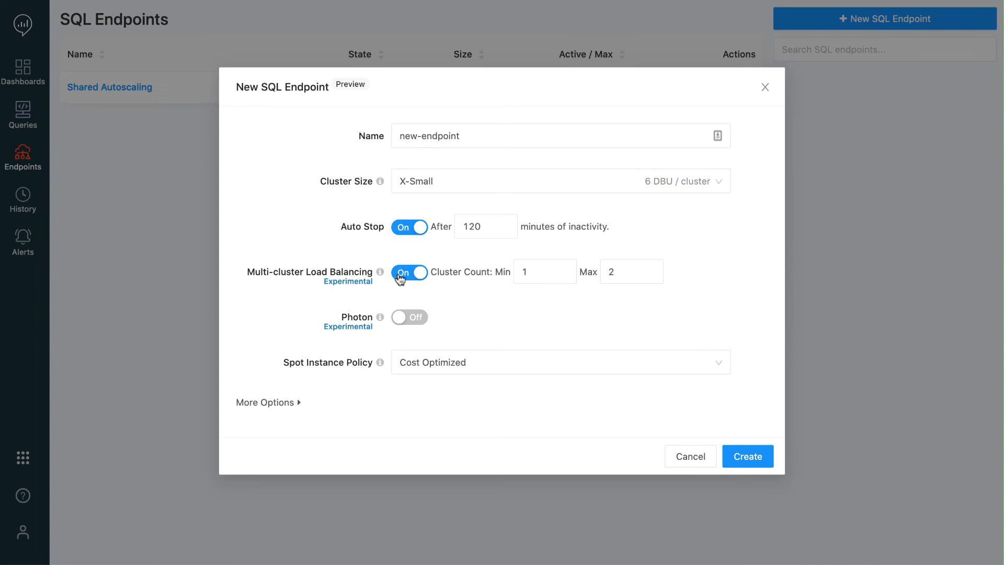
{"action": "mouse_move", "coordinate": [747, 456]}
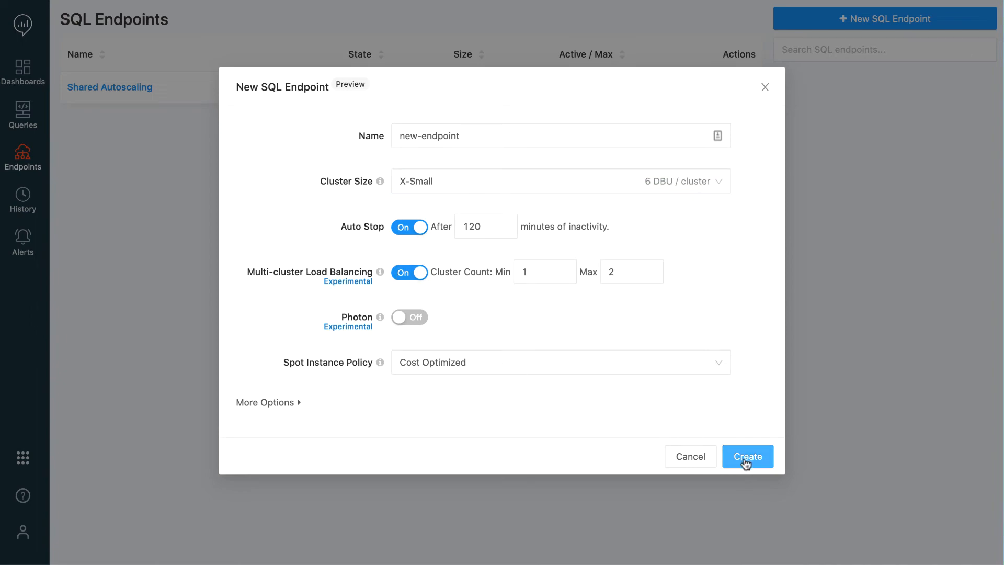
{"action": "left_click", "coordinate": [747, 456]}
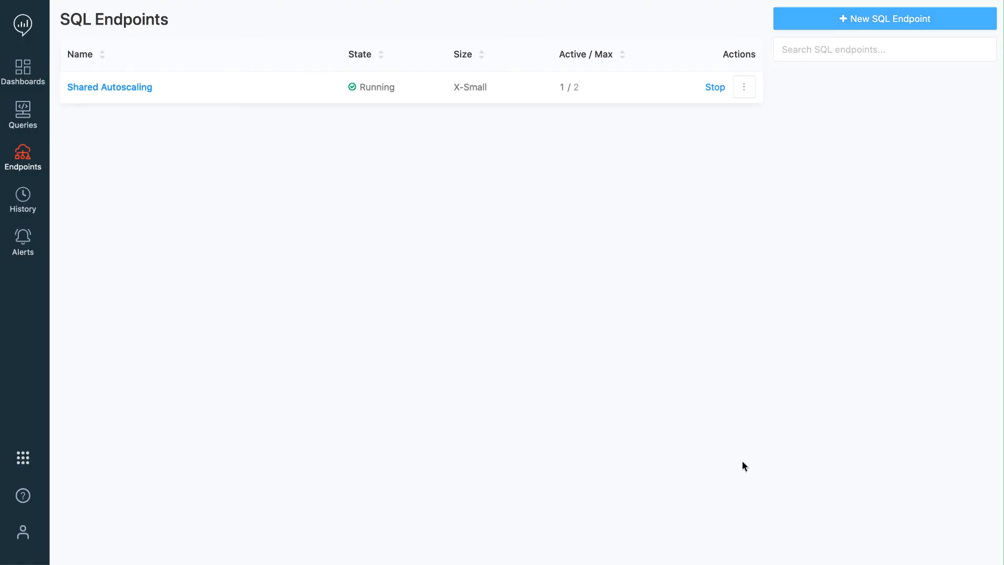
{"action": "mouse_move", "coordinate": [46, 200]}
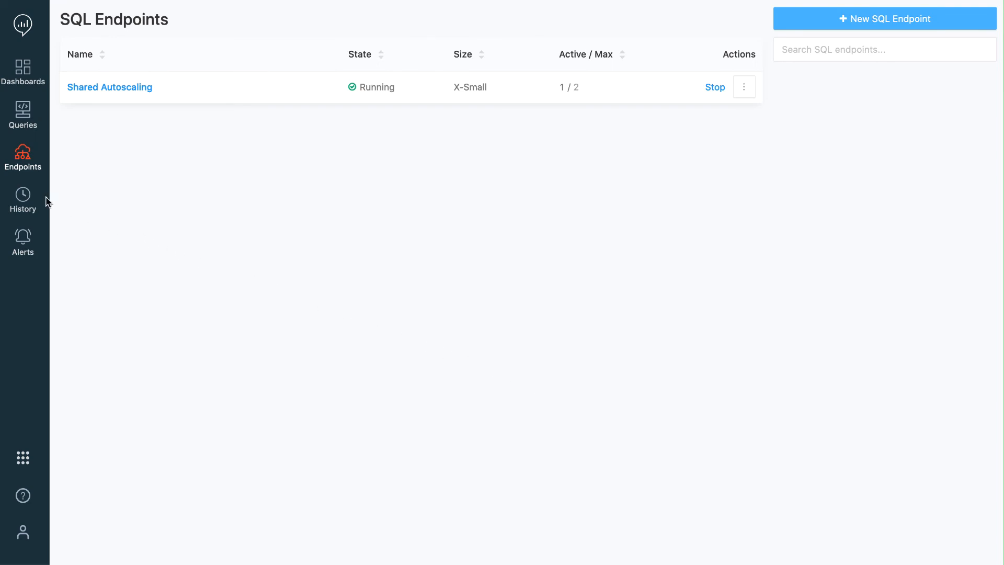
- Check the 22:27 query's execution timing in History, then view the Shared Endpoint overview
{"action": "left_click", "coordinate": [22, 195]}
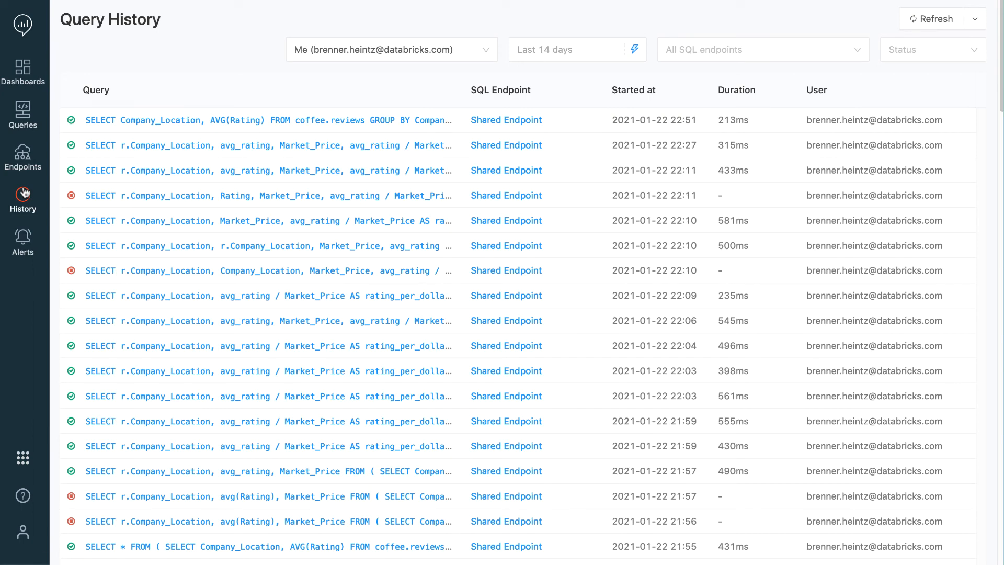
{"action": "left_click", "coordinate": [314, 145]}
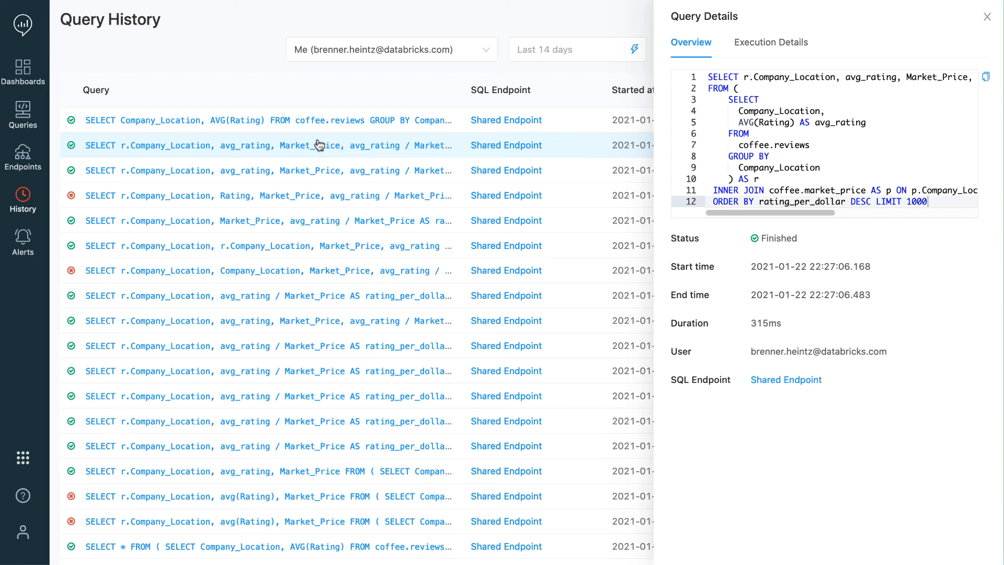
{"action": "mouse_move", "coordinate": [771, 42]}
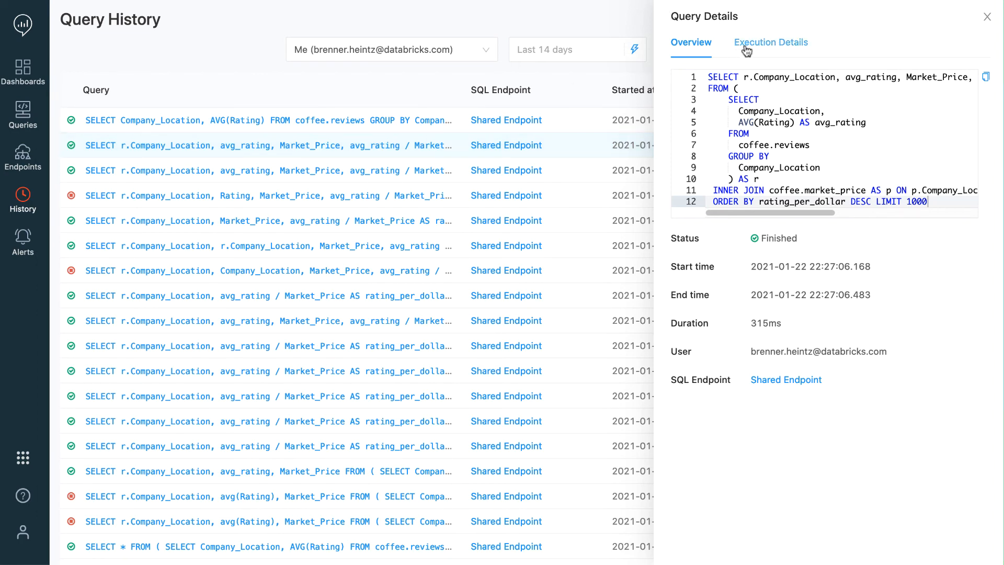
{"action": "left_click", "coordinate": [771, 42]}
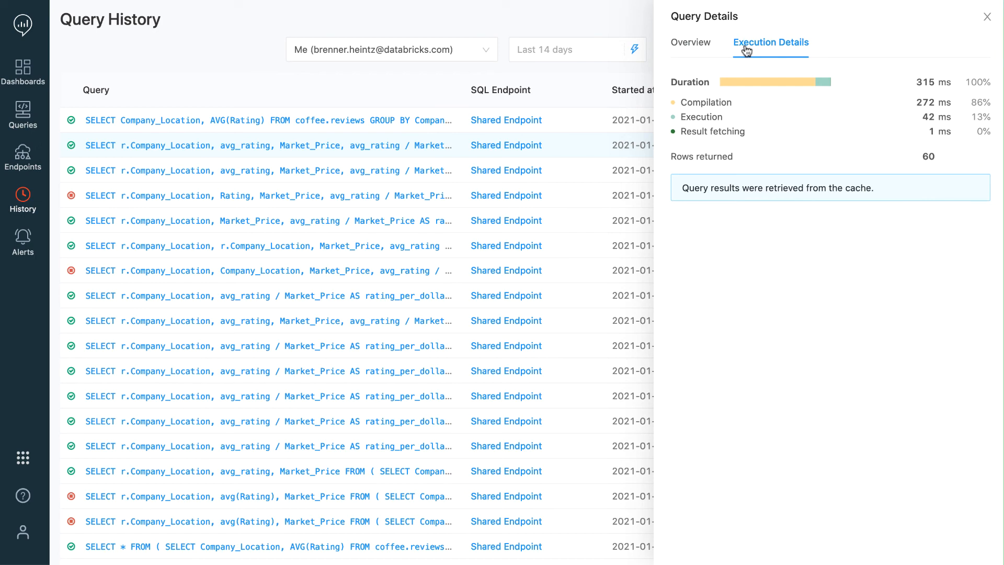
{"action": "mouse_move", "coordinate": [744, 89]}
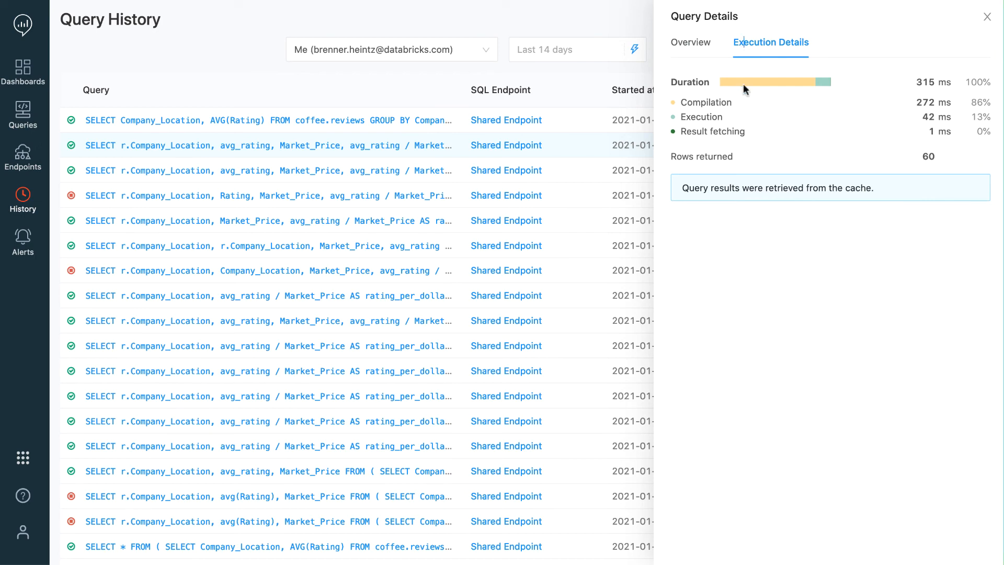
{"action": "left_click", "coordinate": [988, 16]}
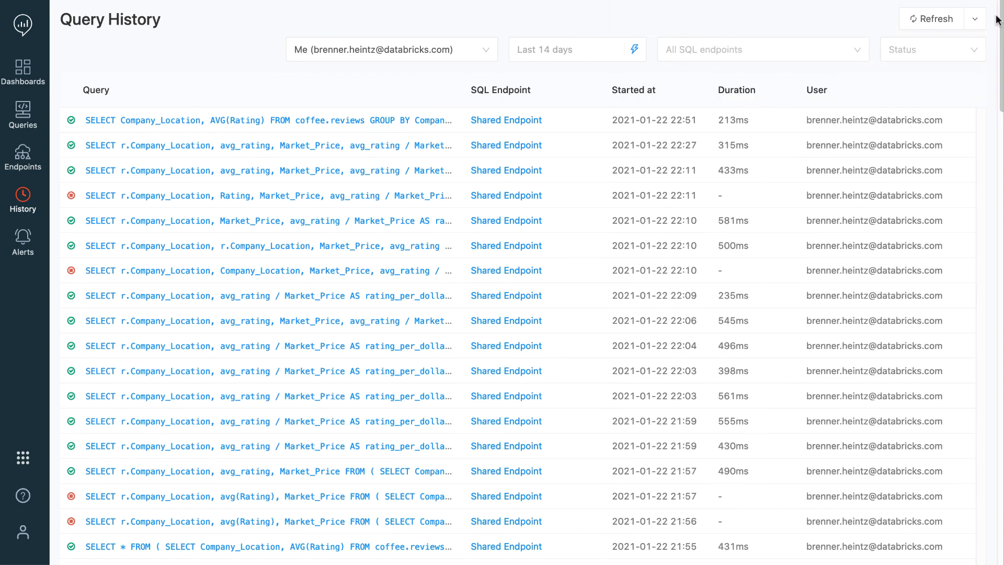
{"action": "left_click", "coordinate": [505, 119]}
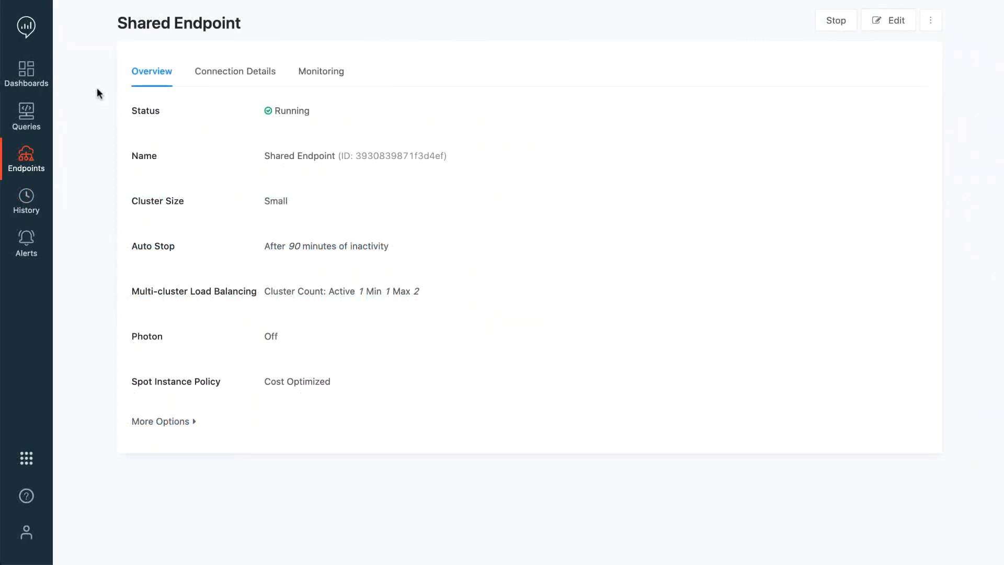
{"action": "left_click", "coordinate": [235, 71]}
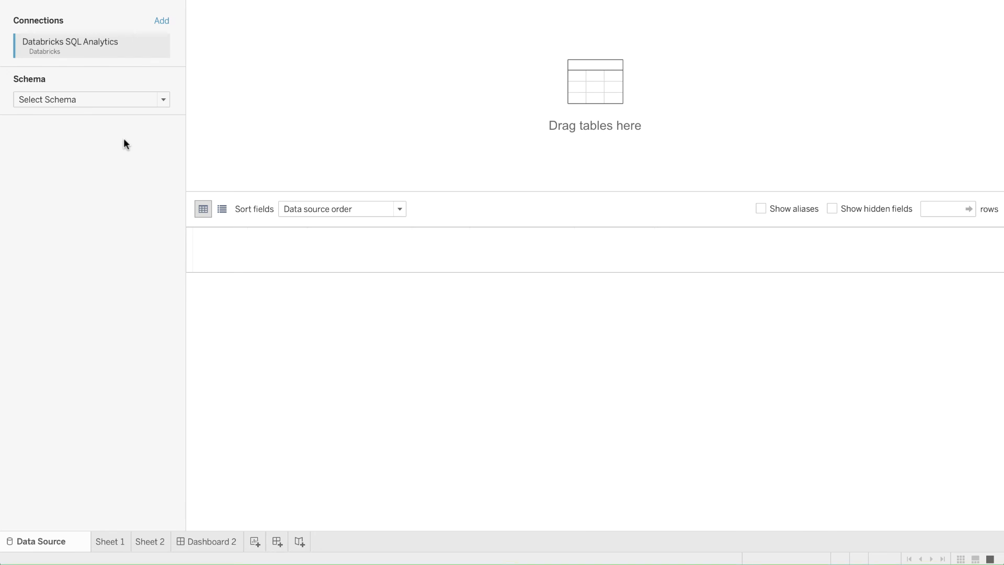
- Load Tableau's available schemas and search for and pick the coffee schema
{"action": "left_click", "coordinate": [91, 99]}
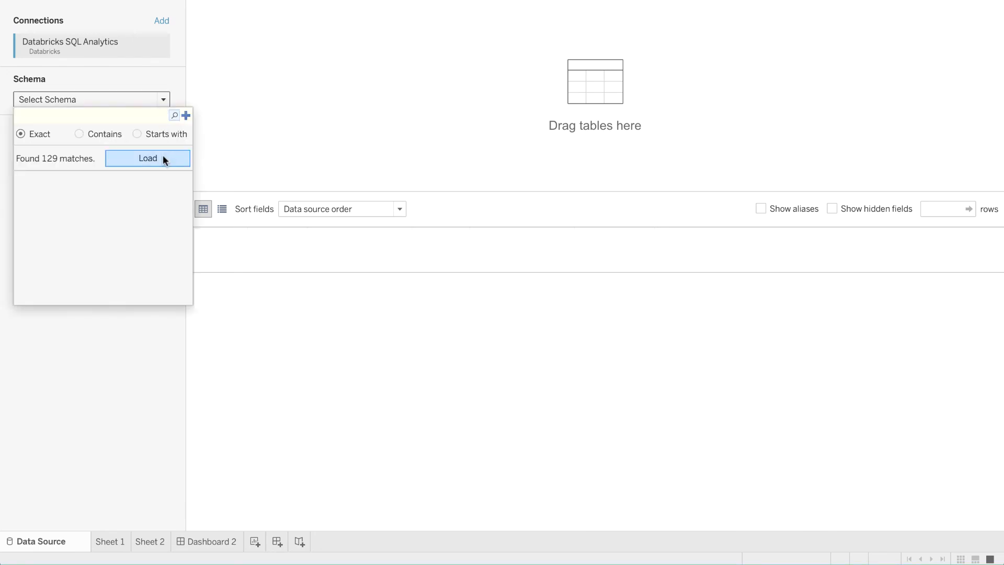
{"action": "left_click", "coordinate": [147, 158]}
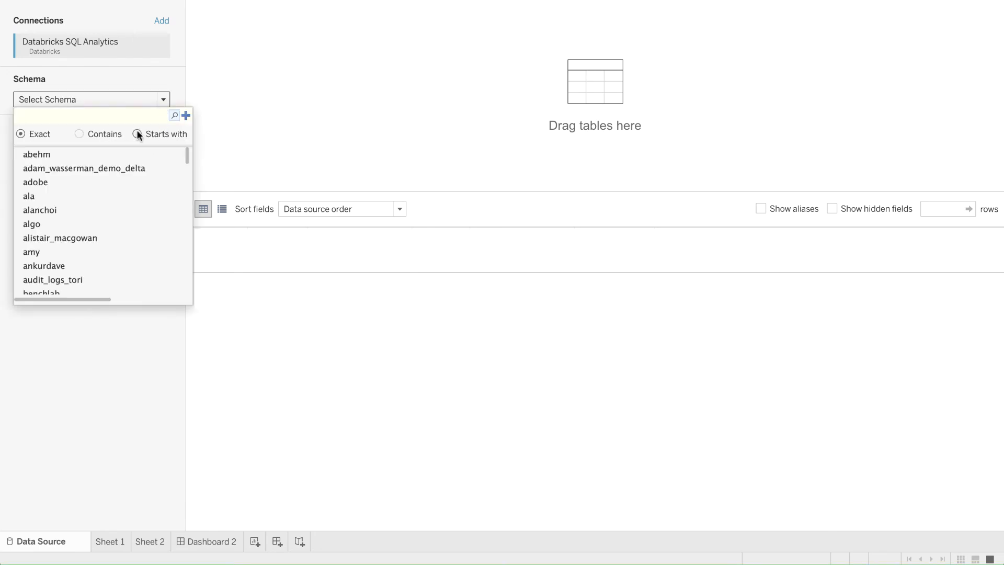
{"action": "type", "text": "coffee"}
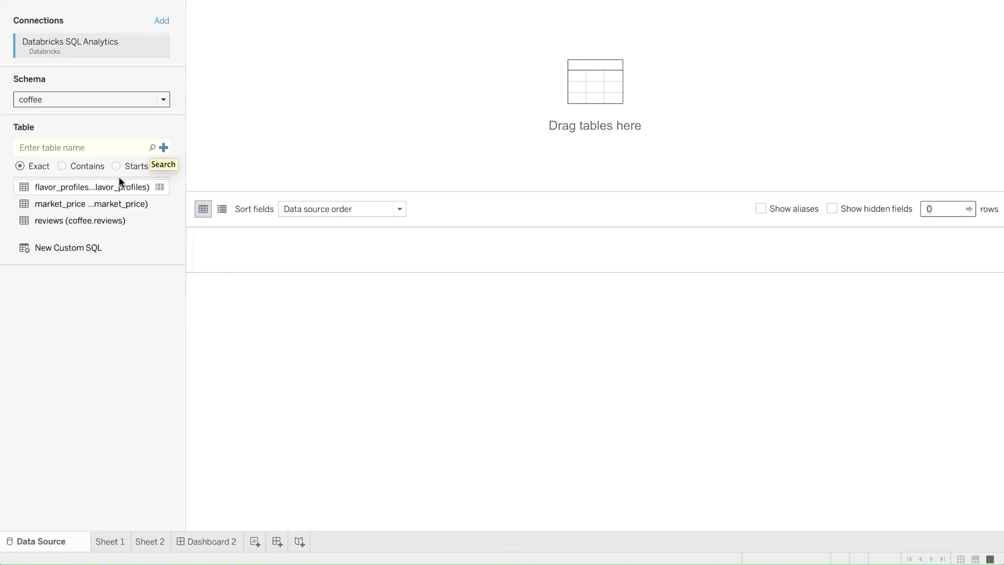
{"action": "mouse_move", "coordinate": [88, 204]}
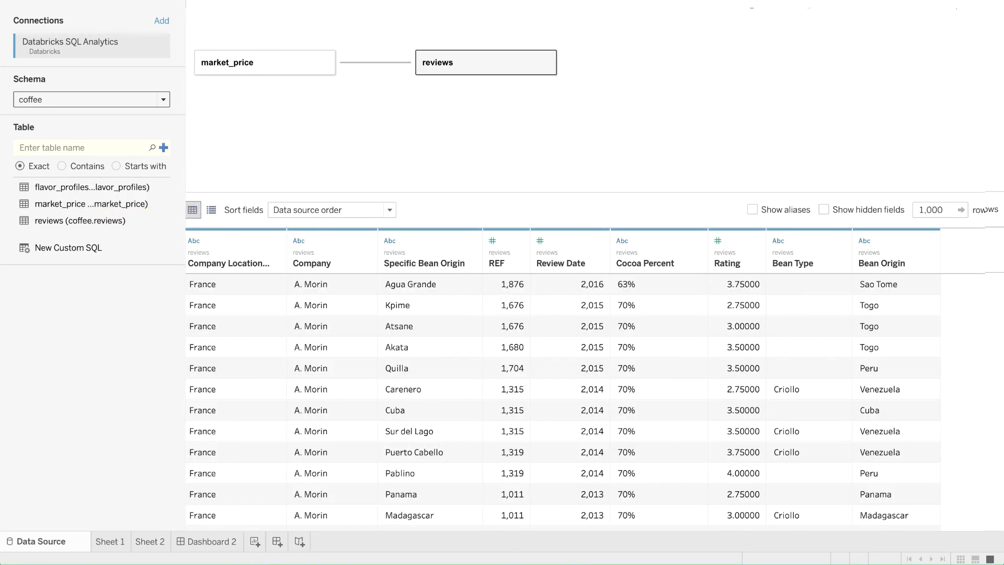
{"action": "left_click", "coordinate": [21, 461]}
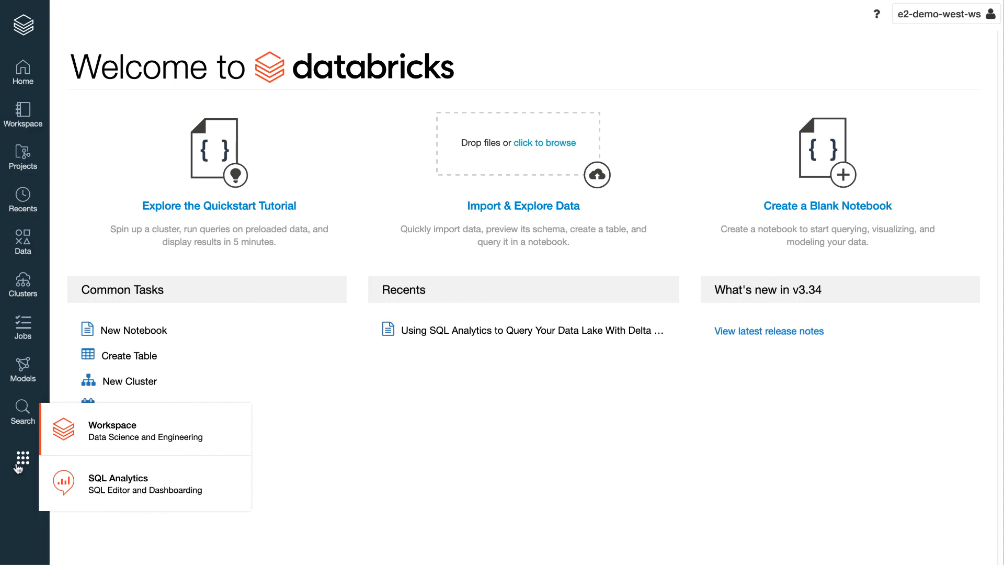